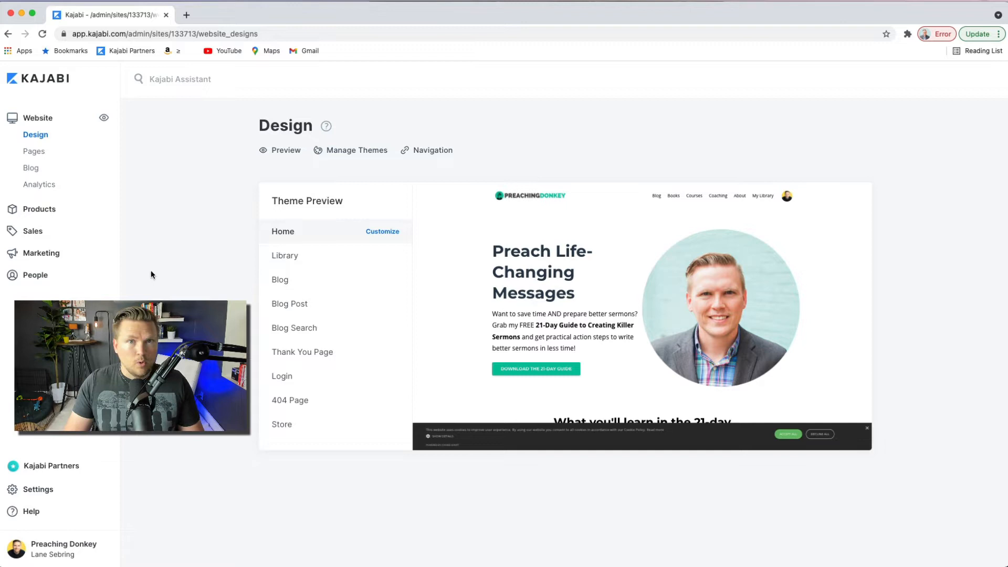
mouse_move(191, 290)
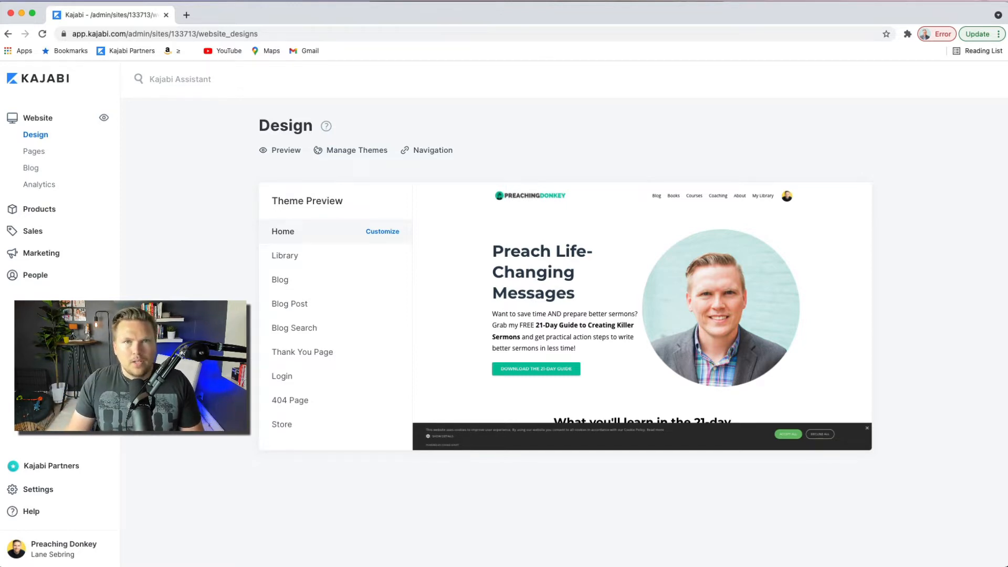
mouse_move(142, 228)
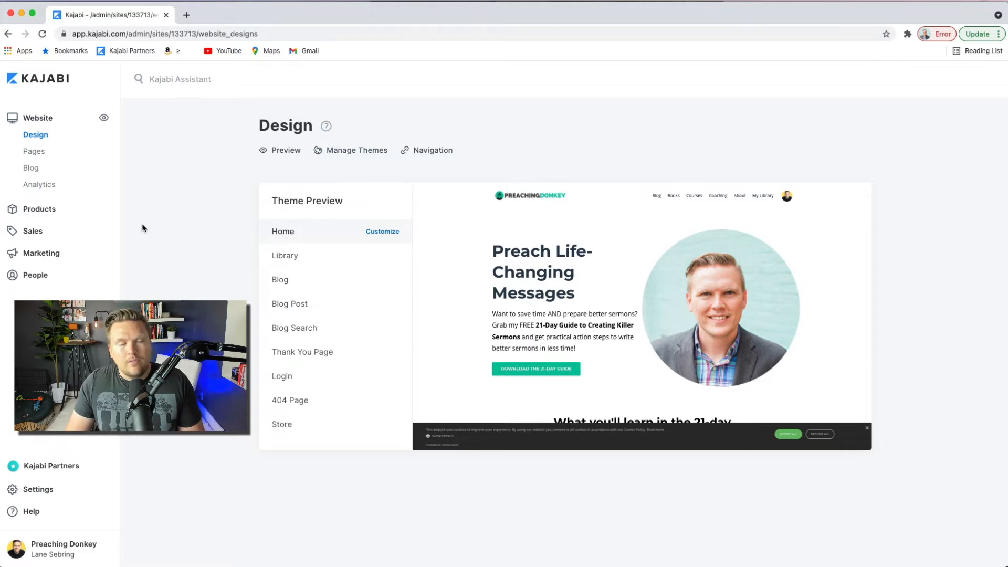
mouse_move(172, 297)
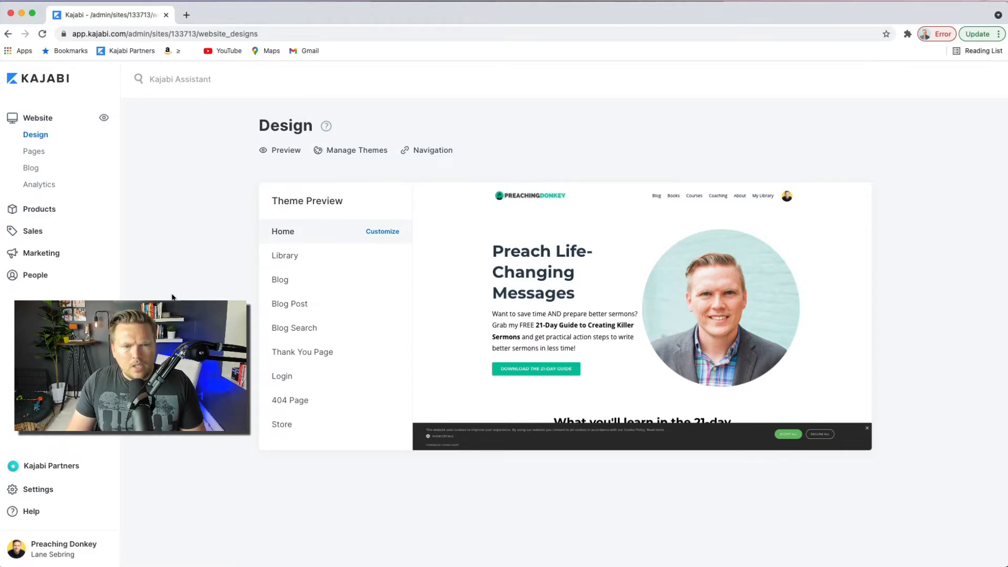
mouse_move(80, 153)
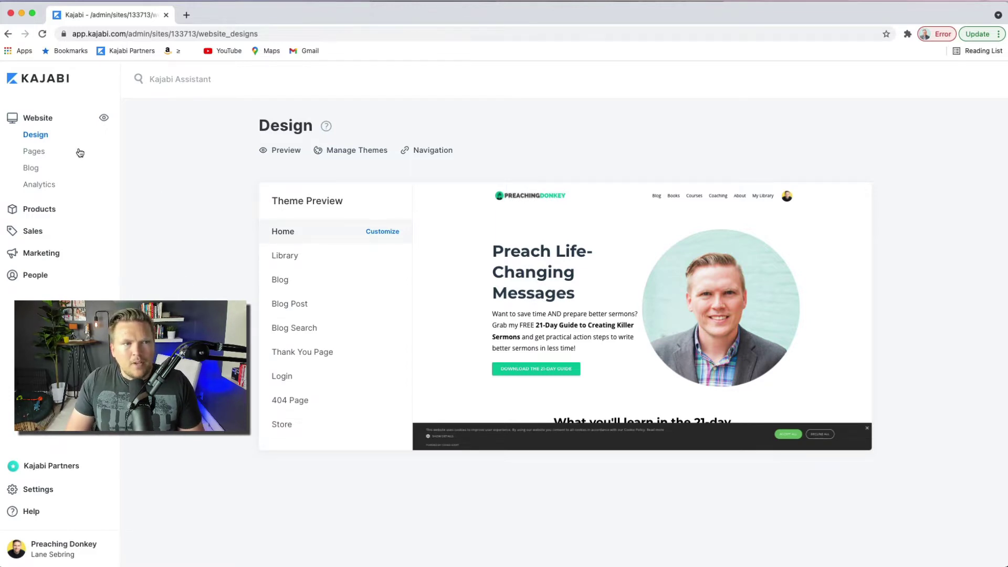
mouse_move(34, 154)
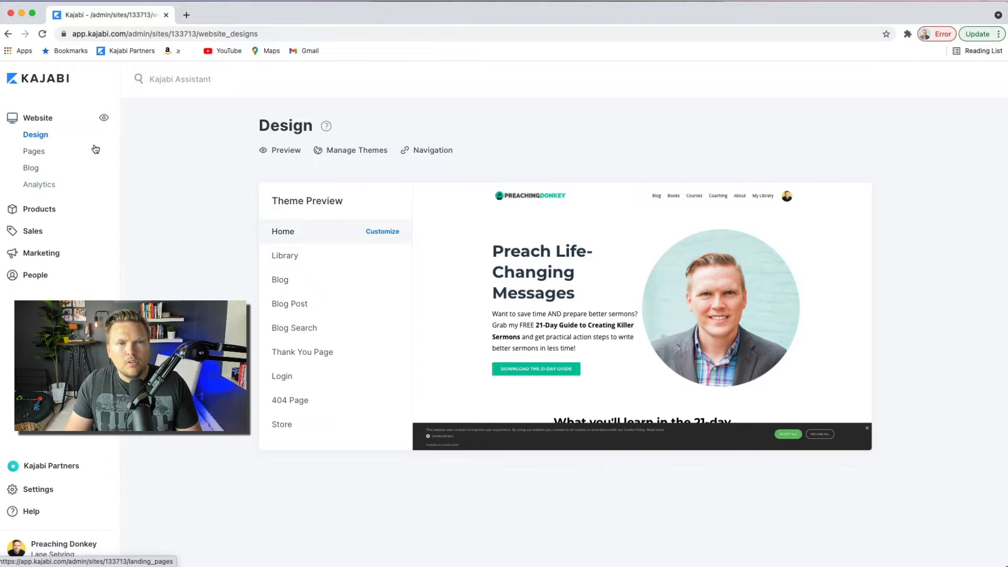
mouse_move(137, 248)
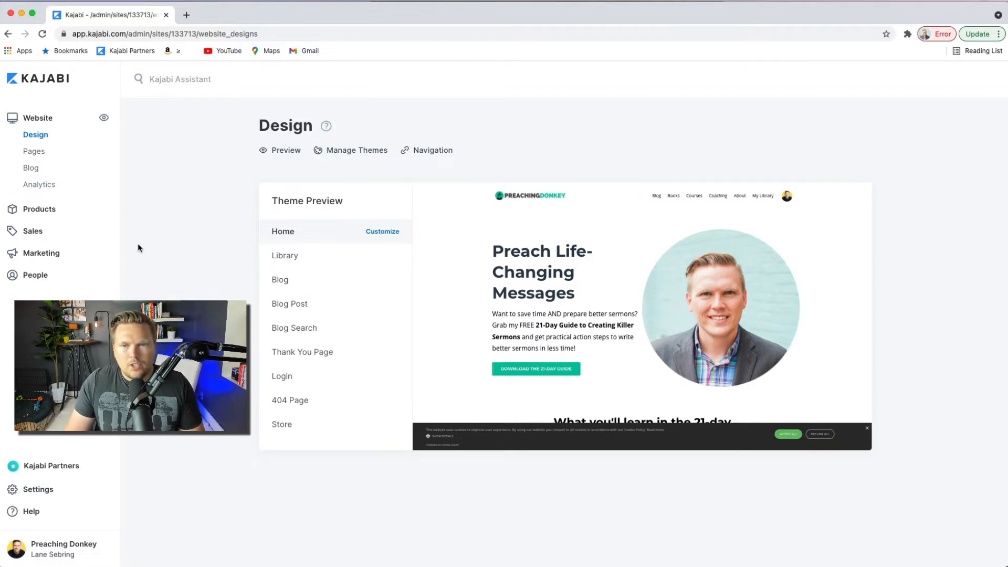
mouse_move(233, 262)
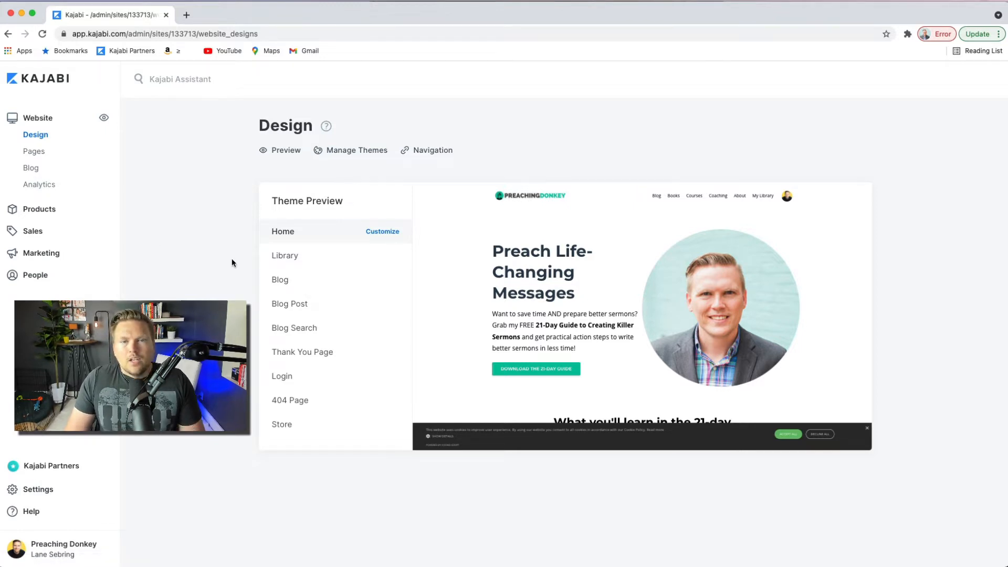
mouse_move(324, 181)
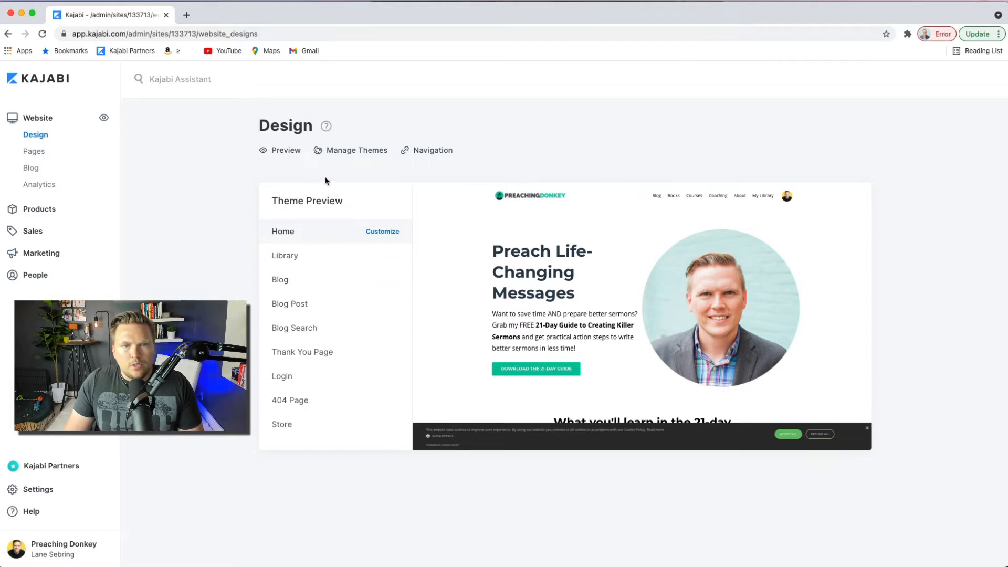
Step: Open Manage Themes and browse the free theme gallery (Streamlined Home, Kim, Carl, Emilia)
click(351, 150)
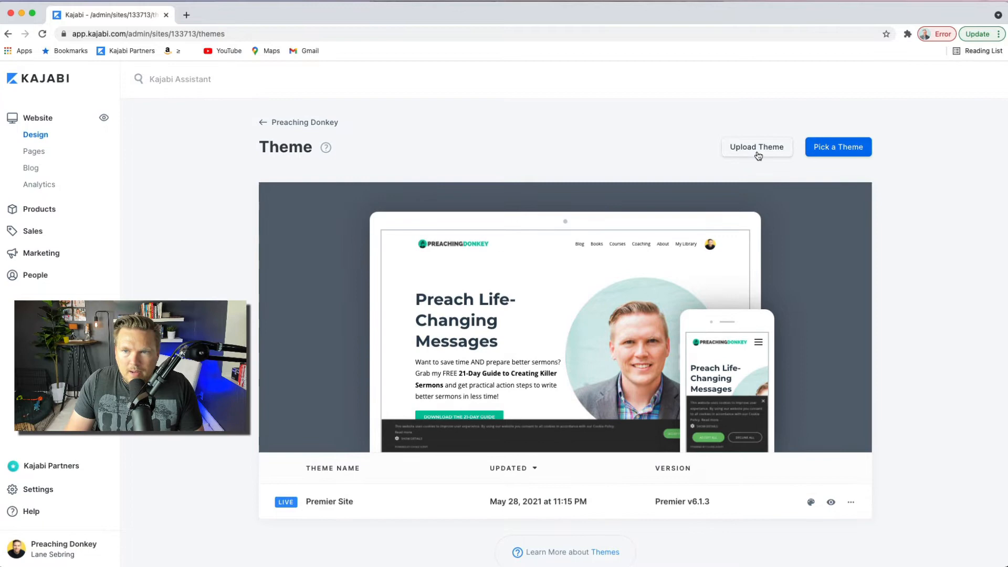
click(838, 147)
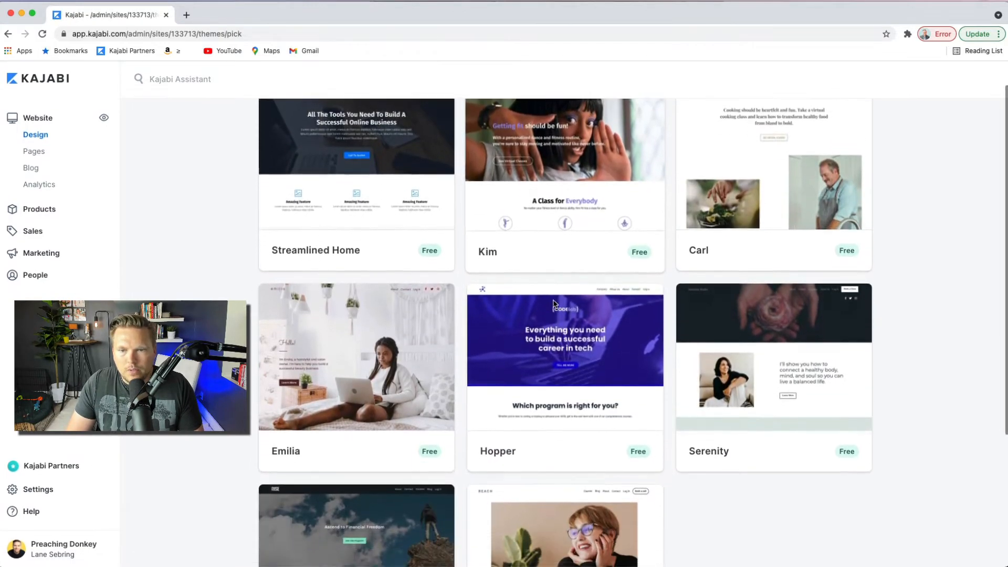
scroll(down, 3)
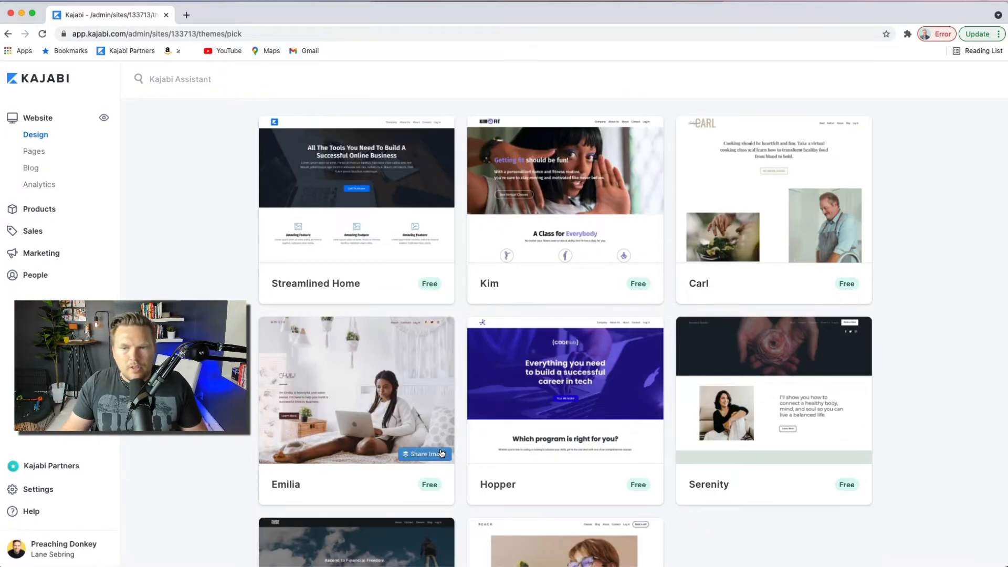
mouse_move(279, 356)
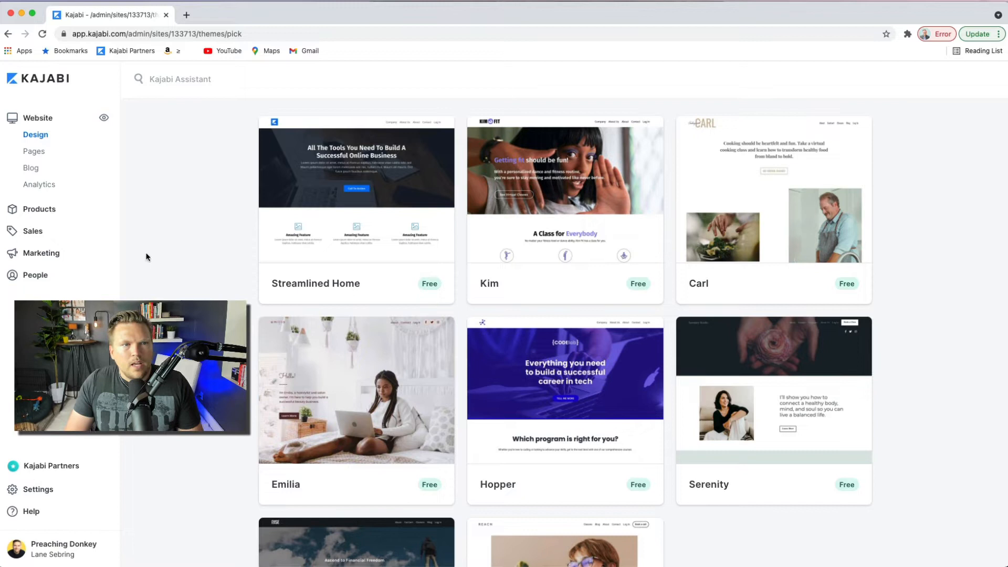
mouse_move(91, 64)
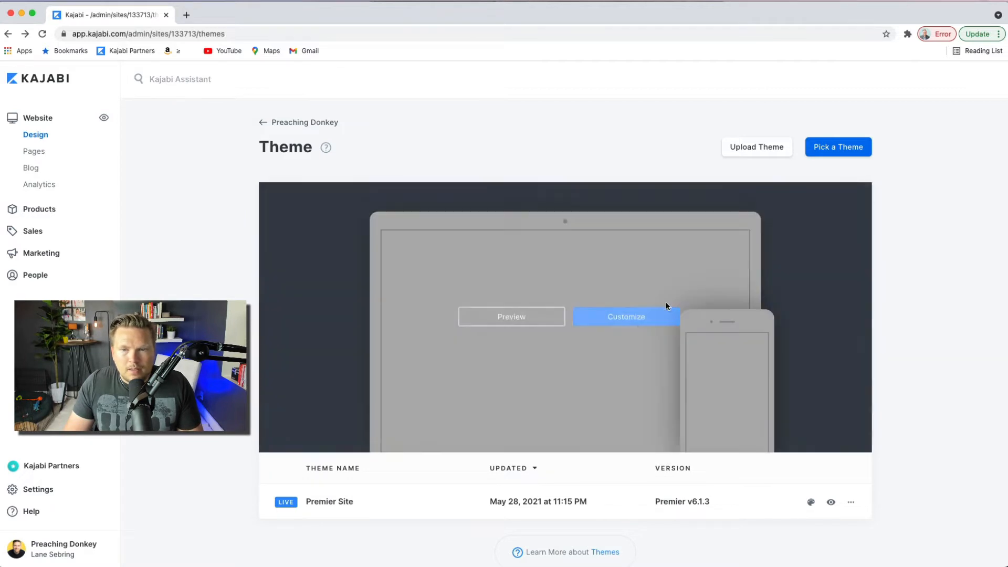
Step: Customize the live Premier Site theme and scroll through the Preaching Donkey homepage sections
click(625, 317)
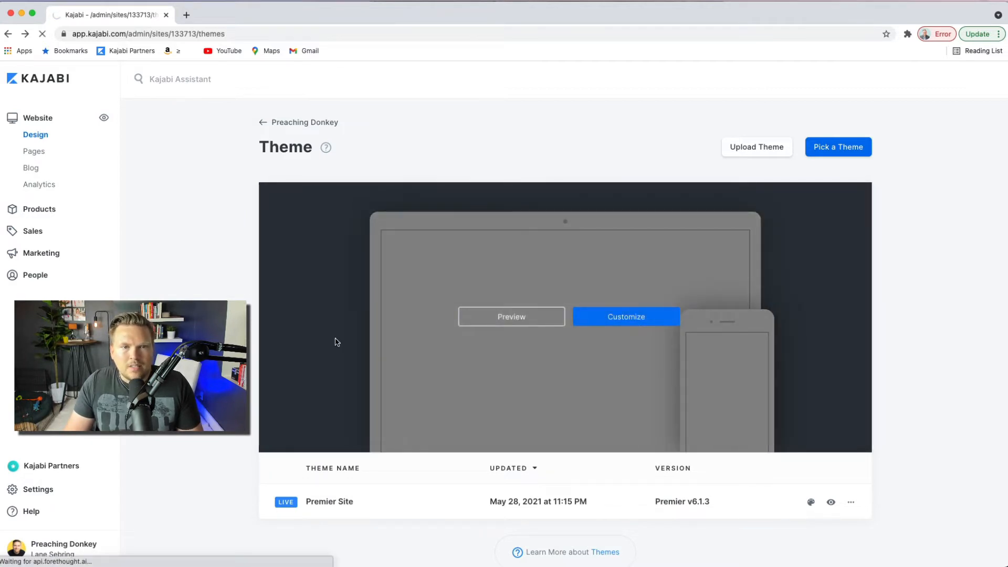
click(625, 316)
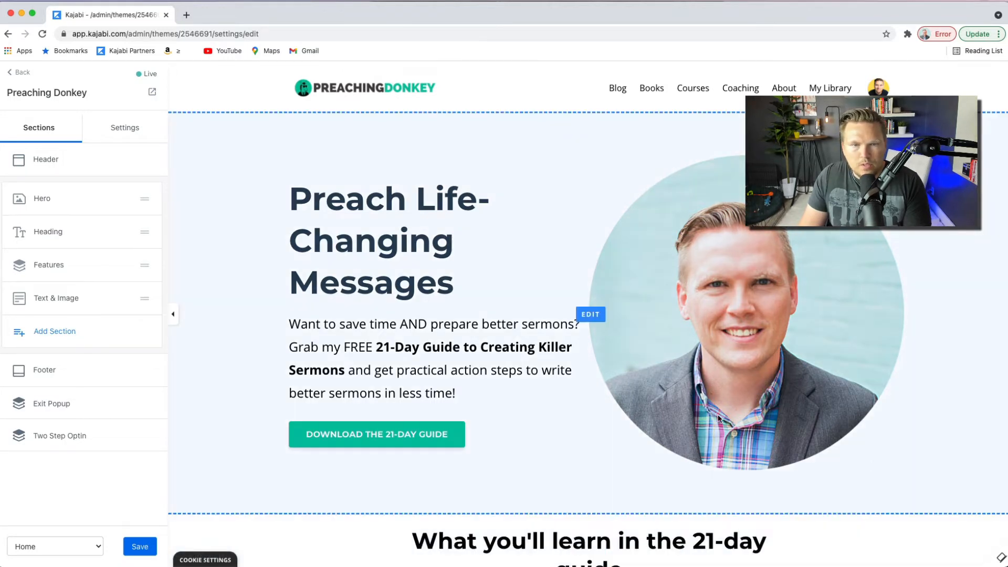
scroll(down, 3)
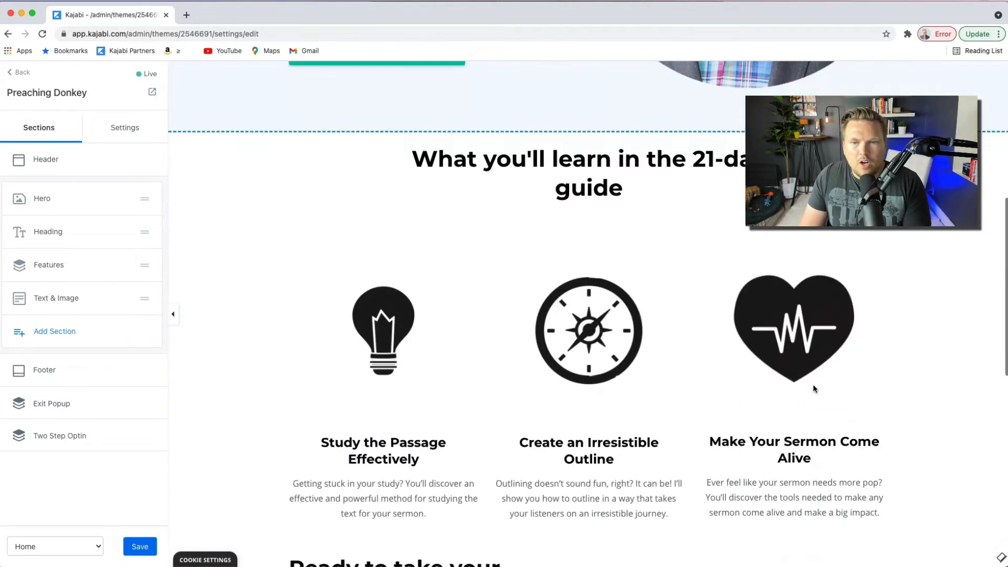
scroll(down, 3)
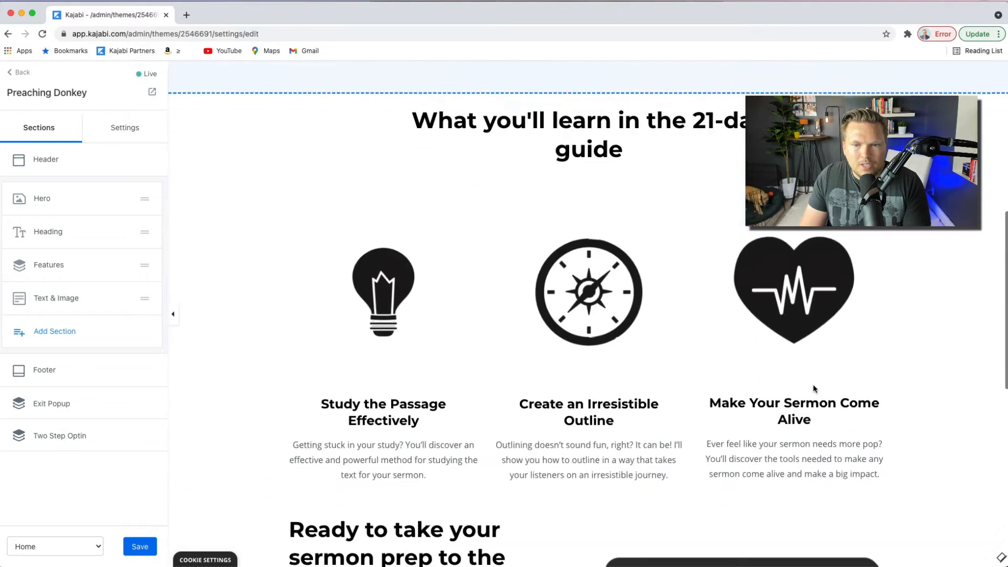
scroll(down, 3)
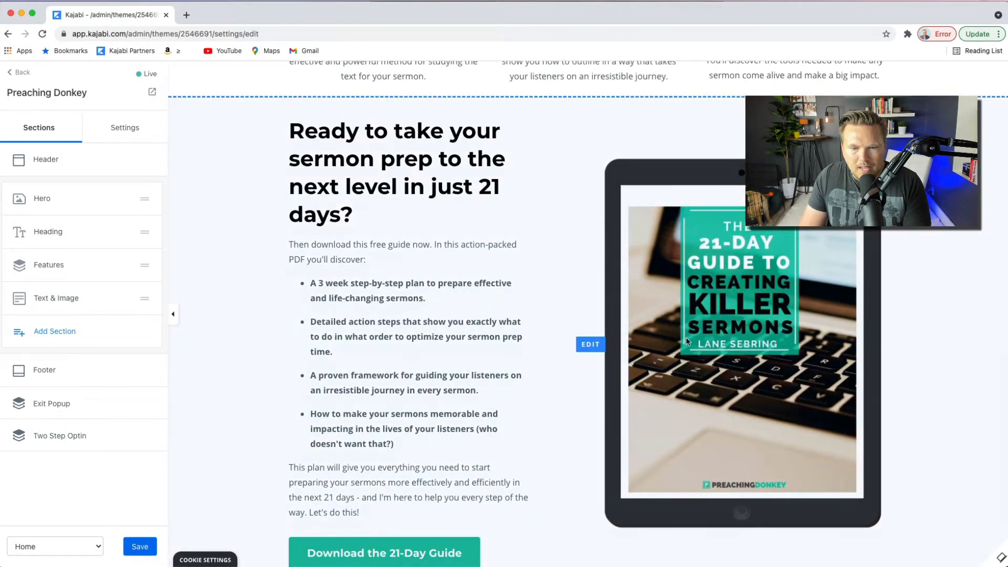
scroll(up, 3)
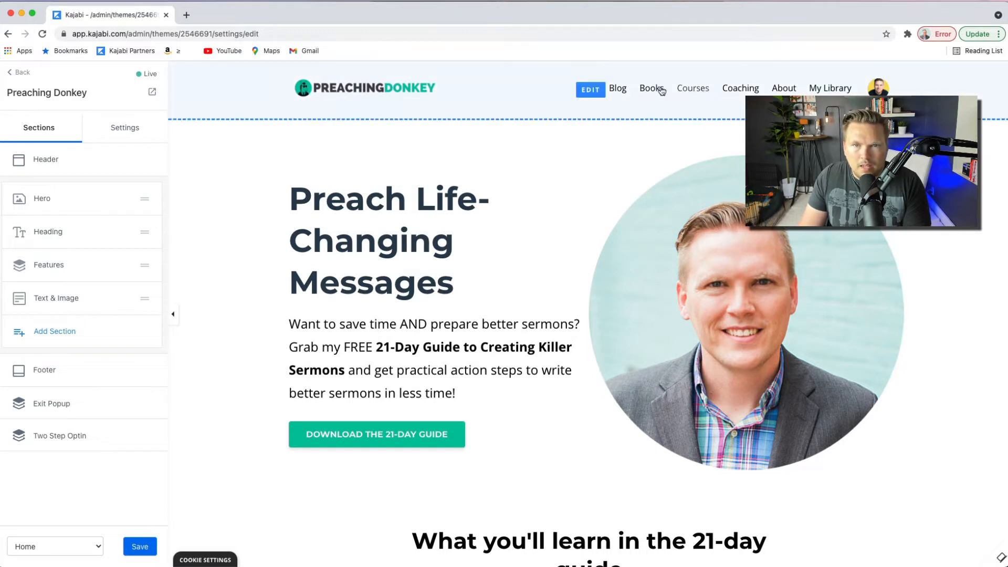
mouse_move(515, 103)
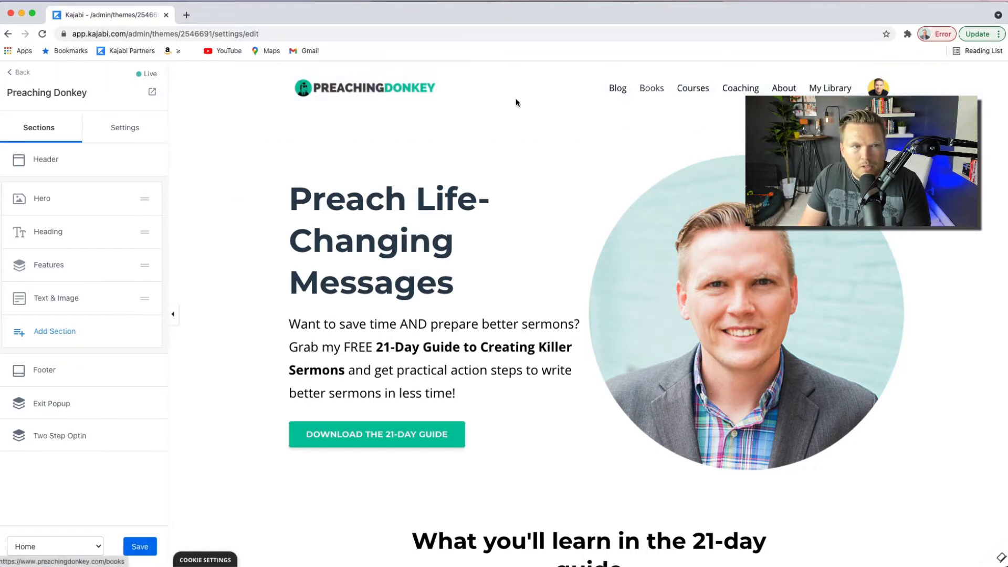
mouse_move(55, 334)
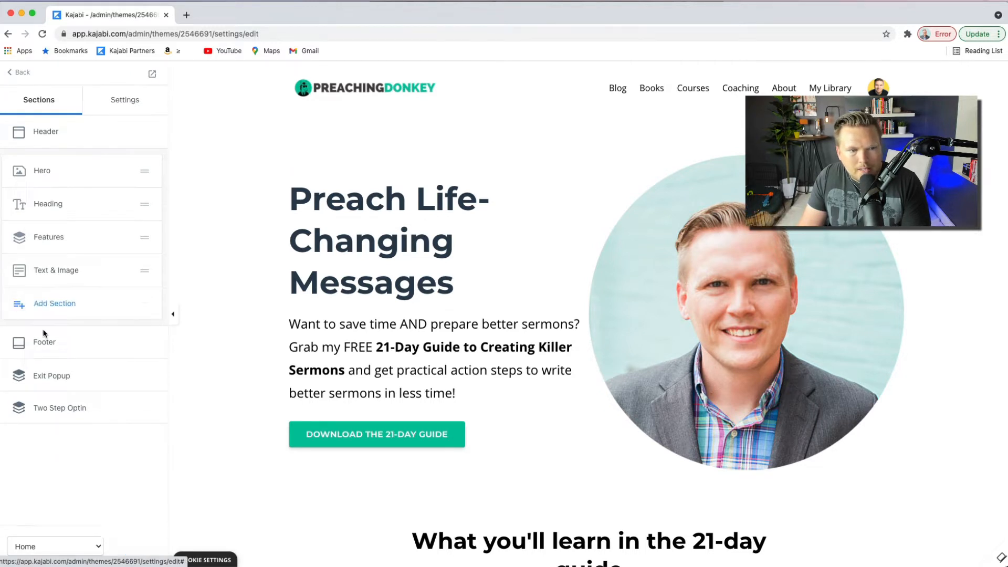
Step: Browse the addable homepage section types, then exit the customizer toward the themes page
click(55, 304)
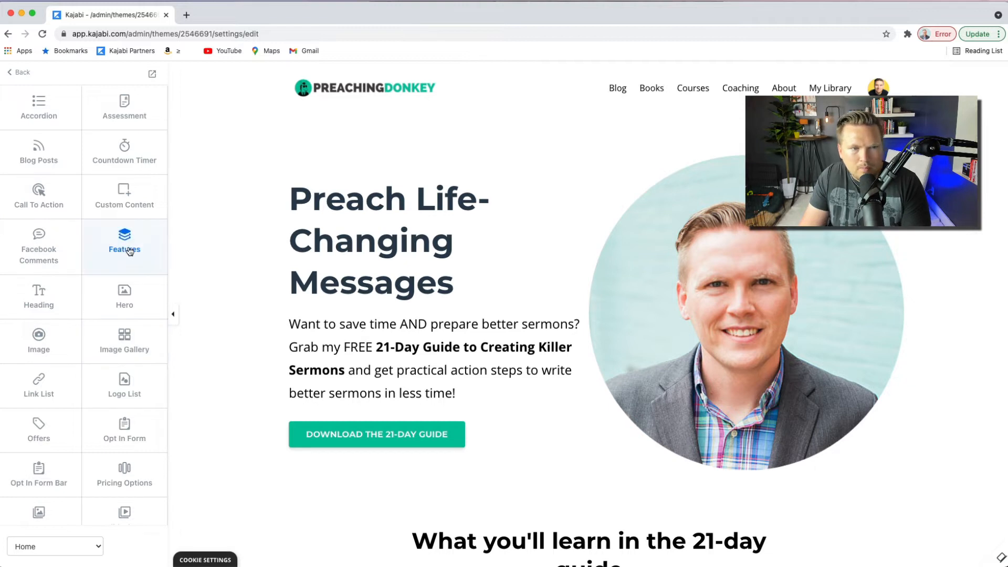
scroll(down, 3)
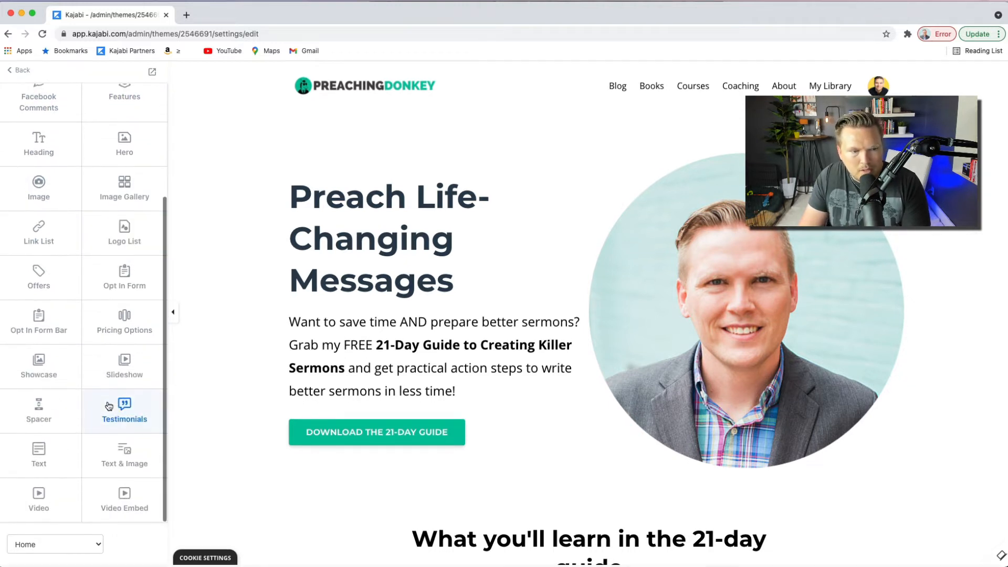
click(21, 70)
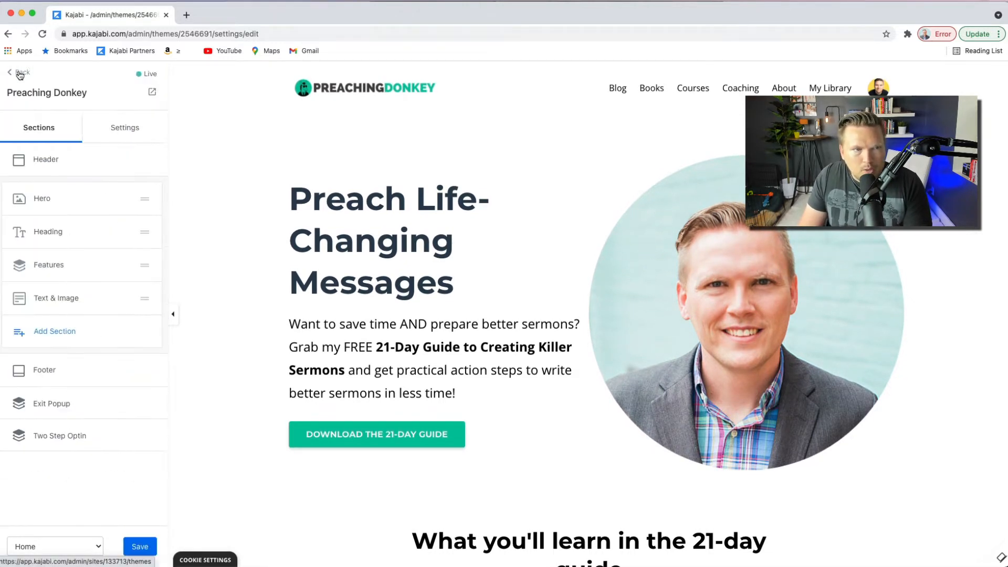
click(20, 73)
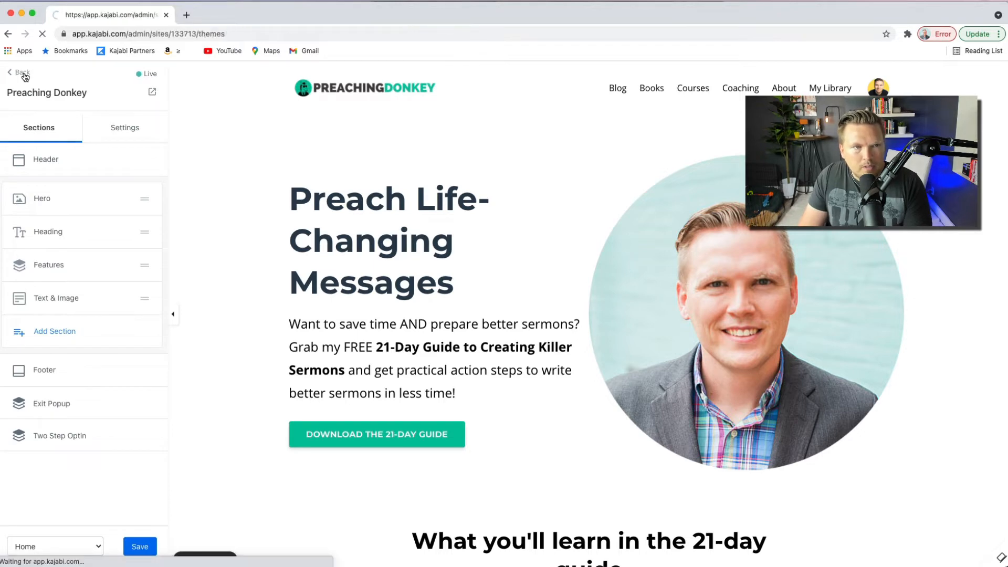
Step: Open the Website Pages list showing the 10-Step Sermon Prep Checklist and Courses
click(21, 72)
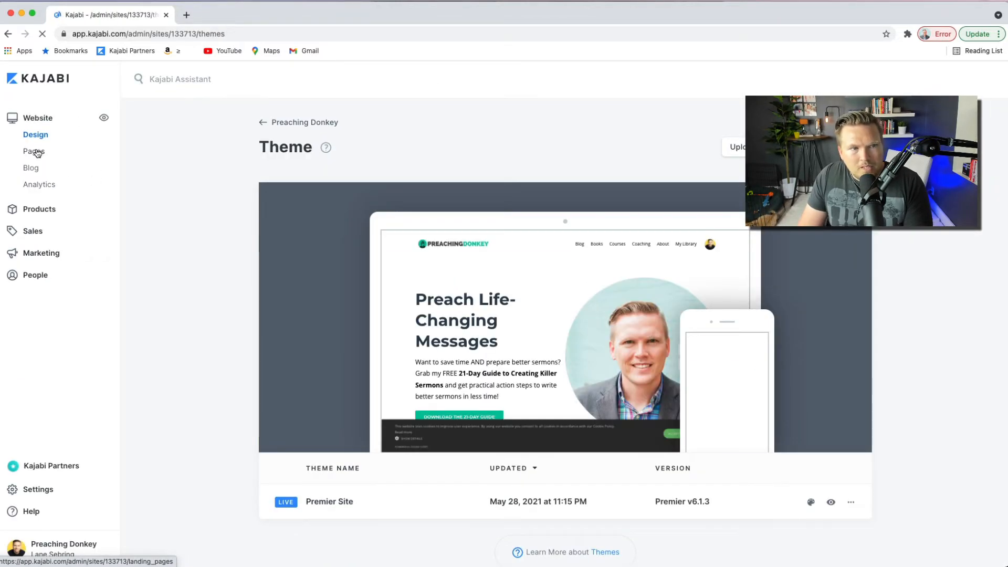
click(33, 151)
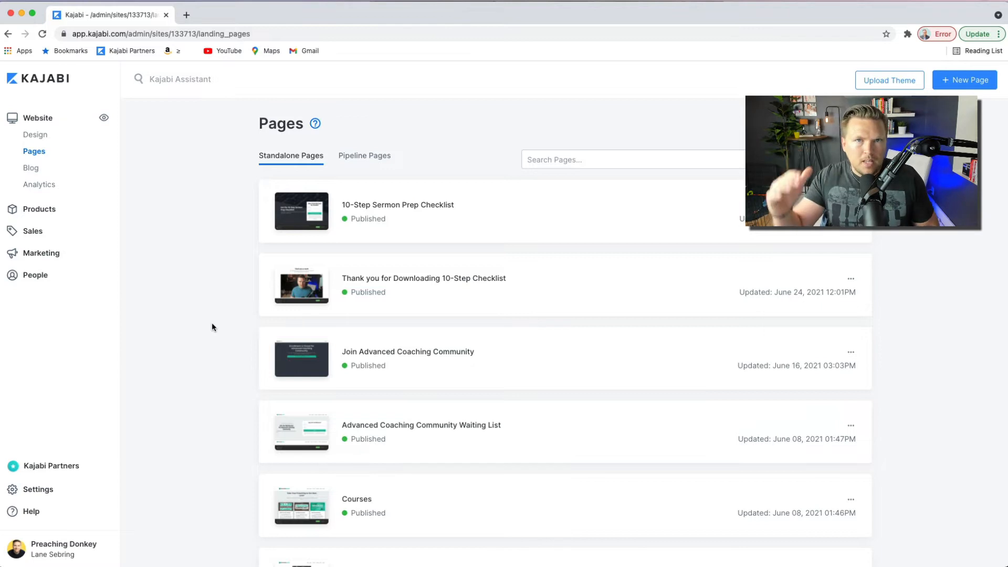
mouse_move(225, 347)
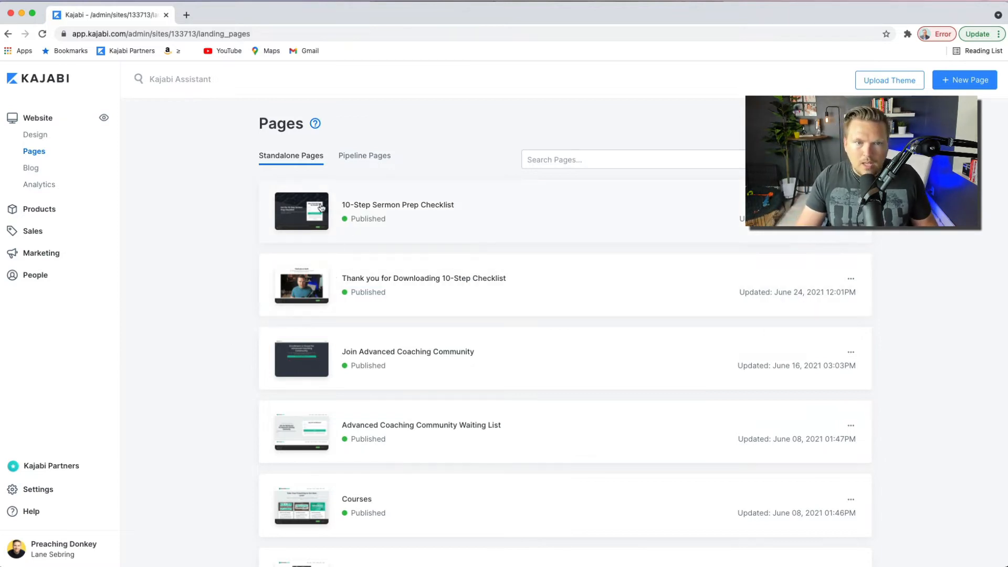
Step: Open the 10-Step Sermon Prep Checklist stats (302 views, 185 opt-ins) and view it live
click(398, 204)
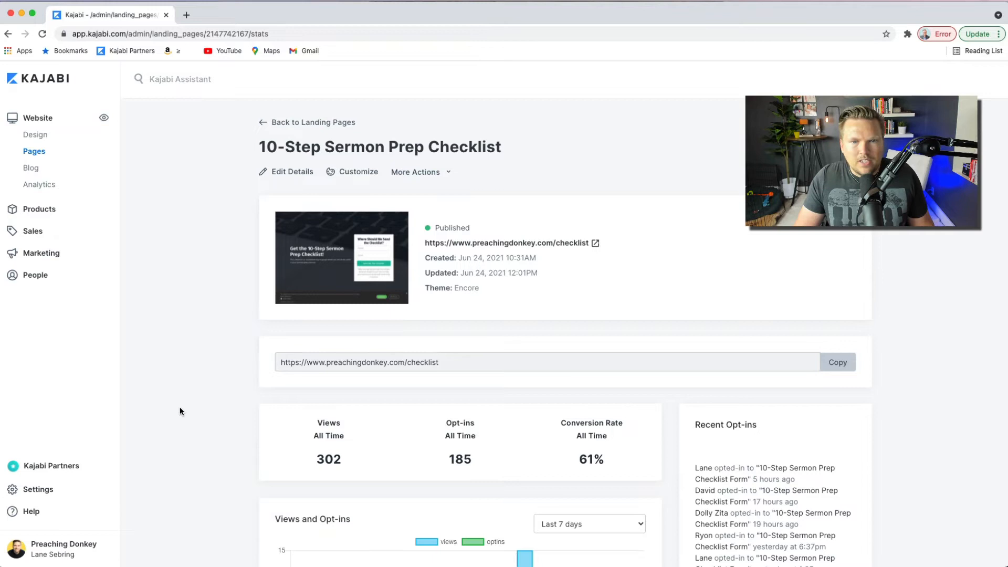
mouse_move(501, 253)
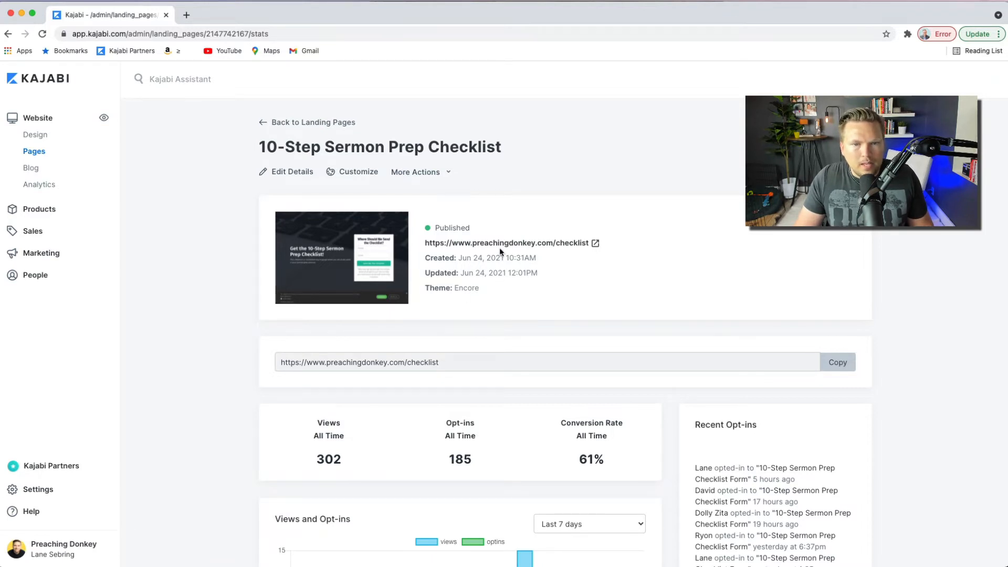
mouse_move(321, 264)
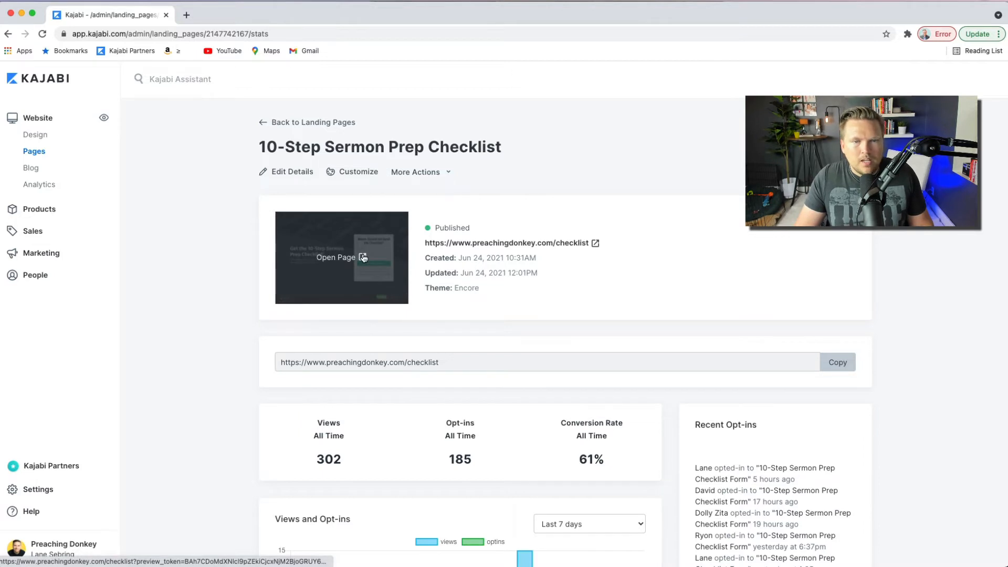
click(341, 258)
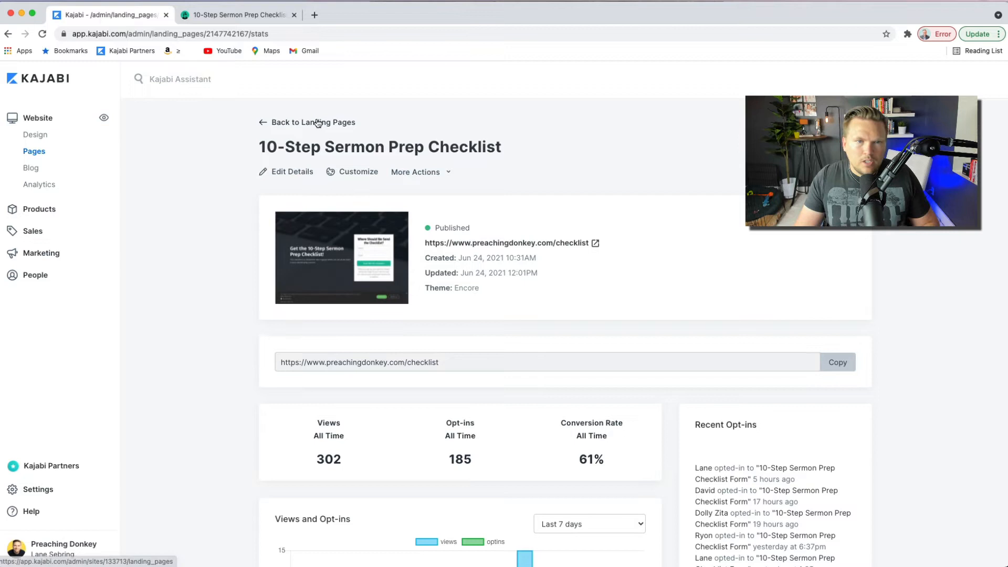
Step: View the Join Killer Sermons Academy page live in a new tab
click(313, 123)
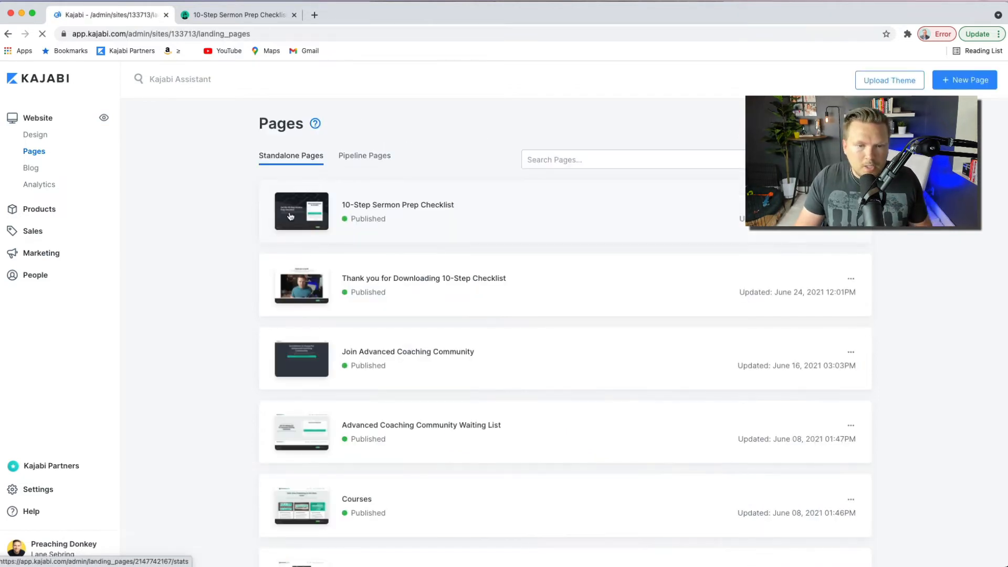
mouse_move(267, 417)
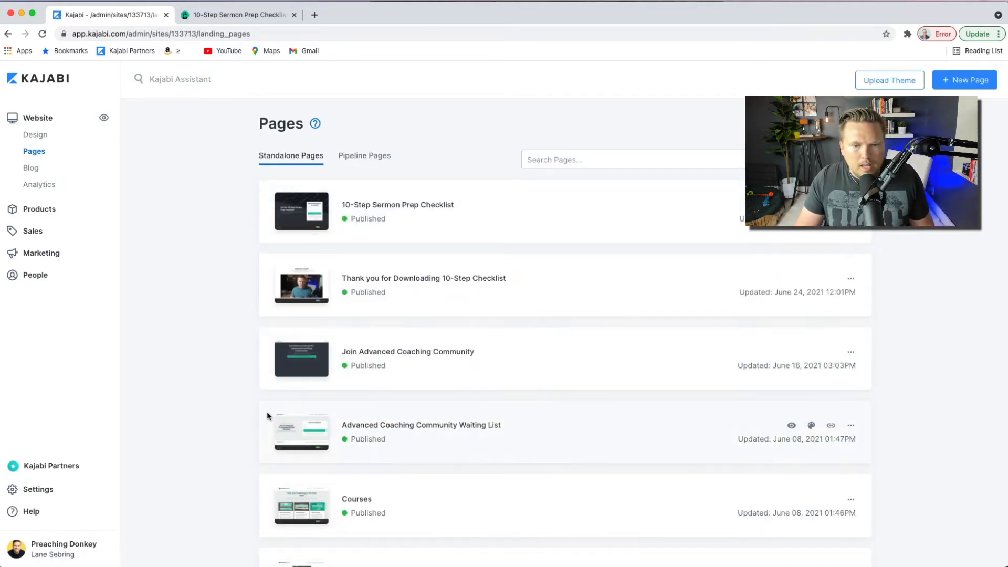
scroll(down, 3)
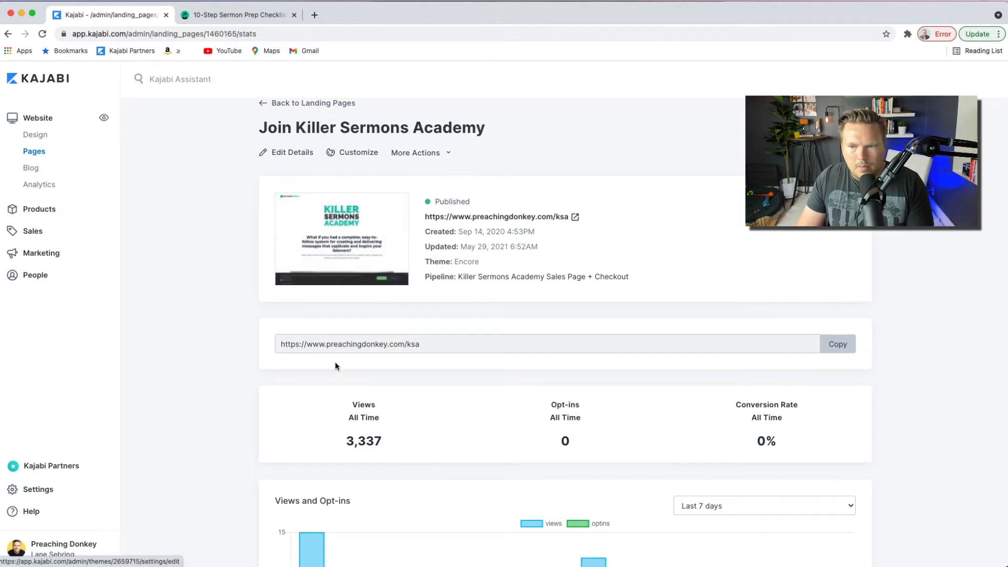
mouse_move(772, 470)
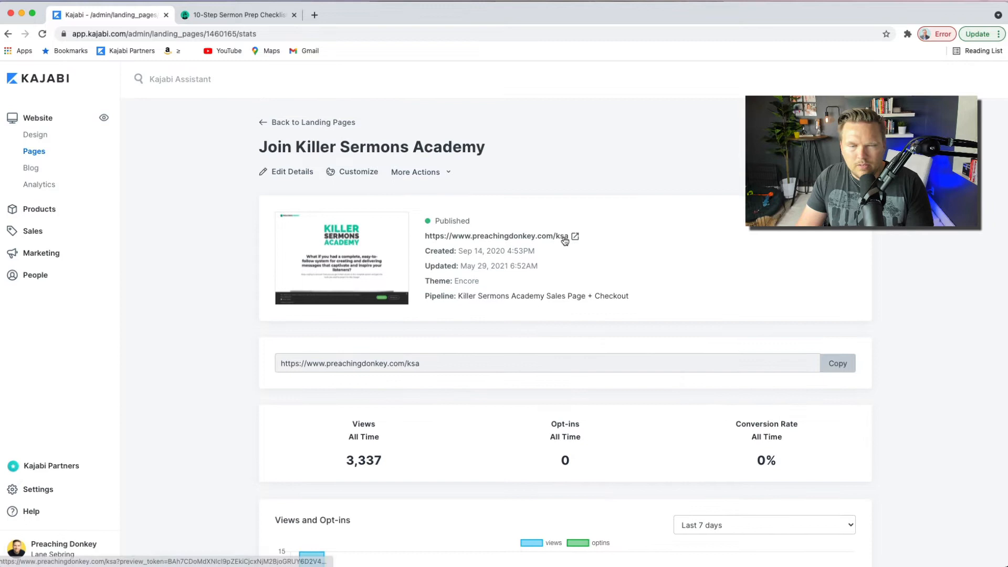
click(576, 236)
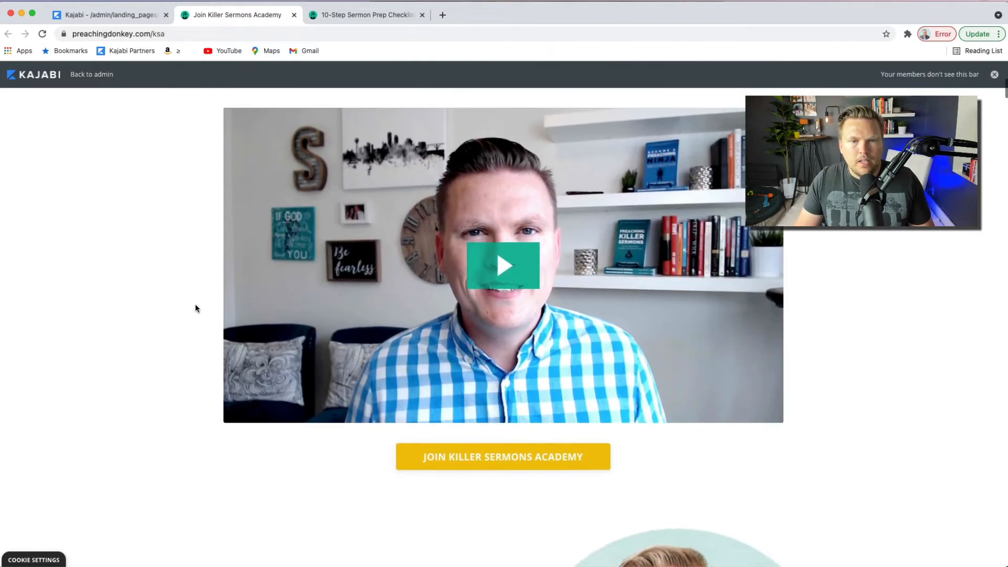
scroll(down, 3)
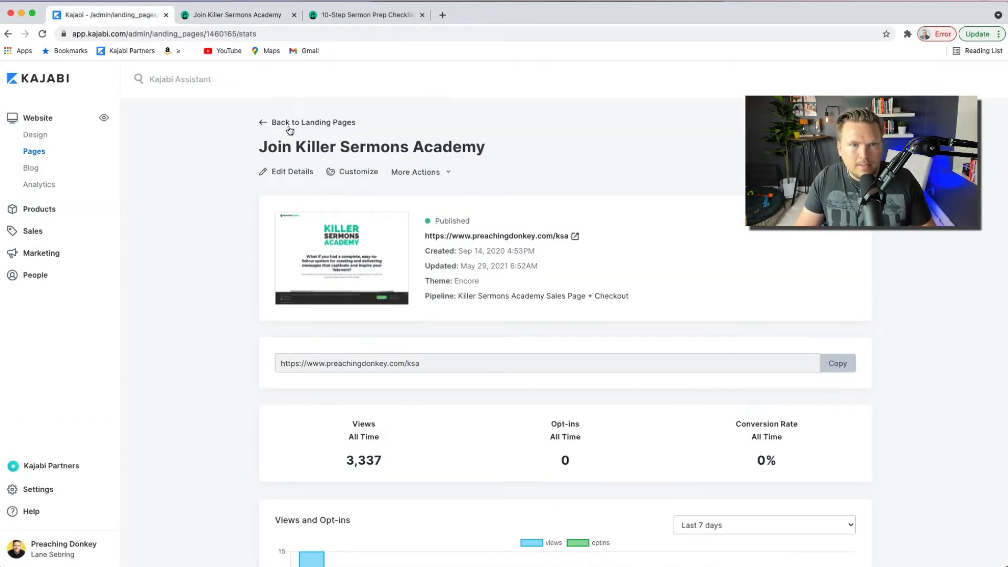
Step: Return to the landing pages list, then go to the blog posts list
click(313, 122)
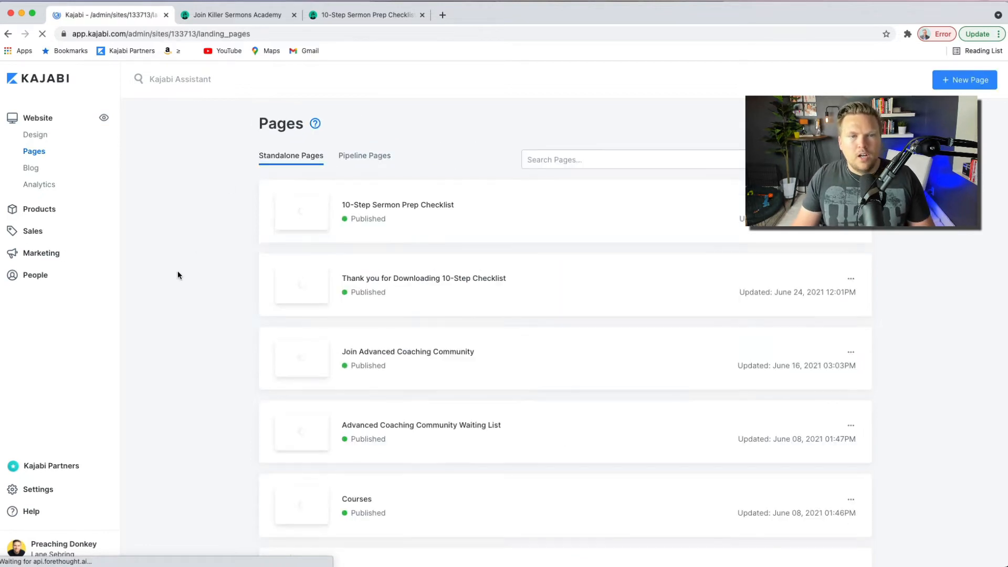
scroll(down, 3)
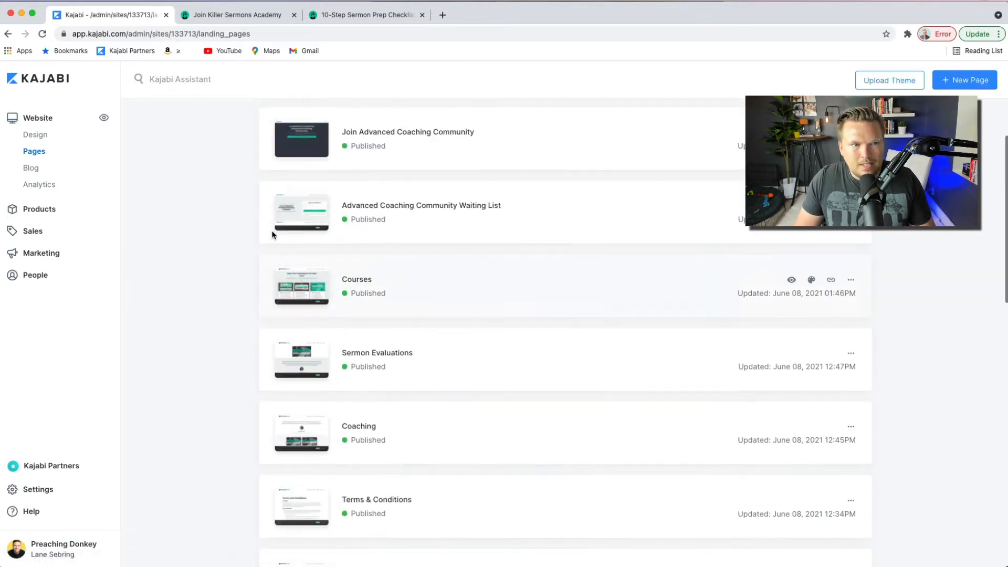
click(31, 168)
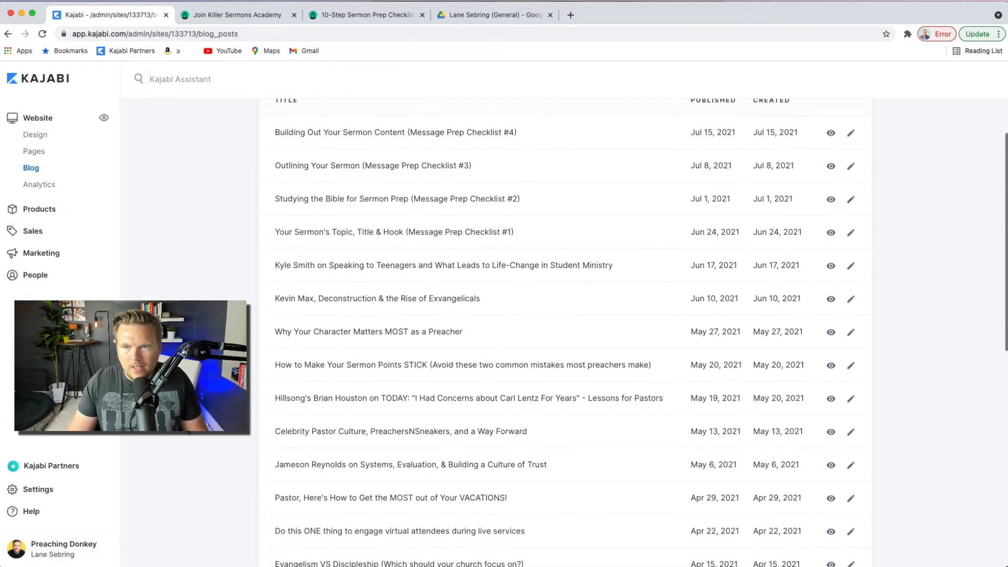
Step: Edit Message Prep Checklist #4 and review its video embed, tags and SEO settings
scroll(up, 3)
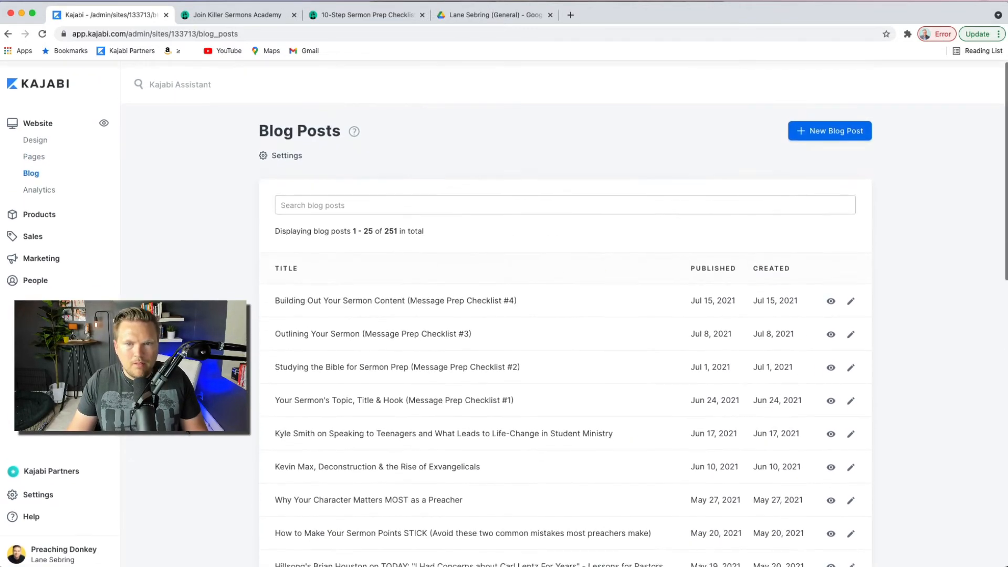
click(394, 300)
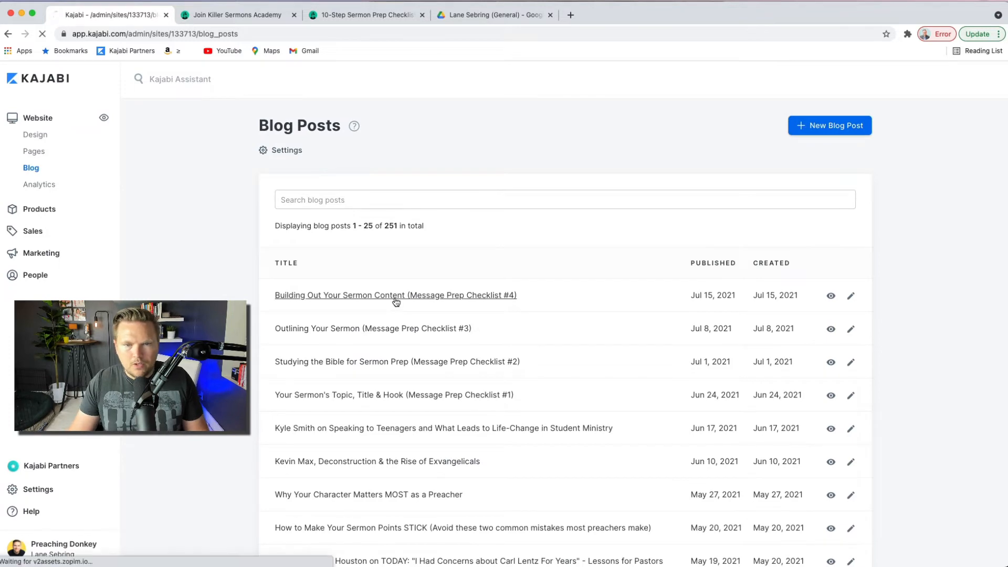
click(395, 296)
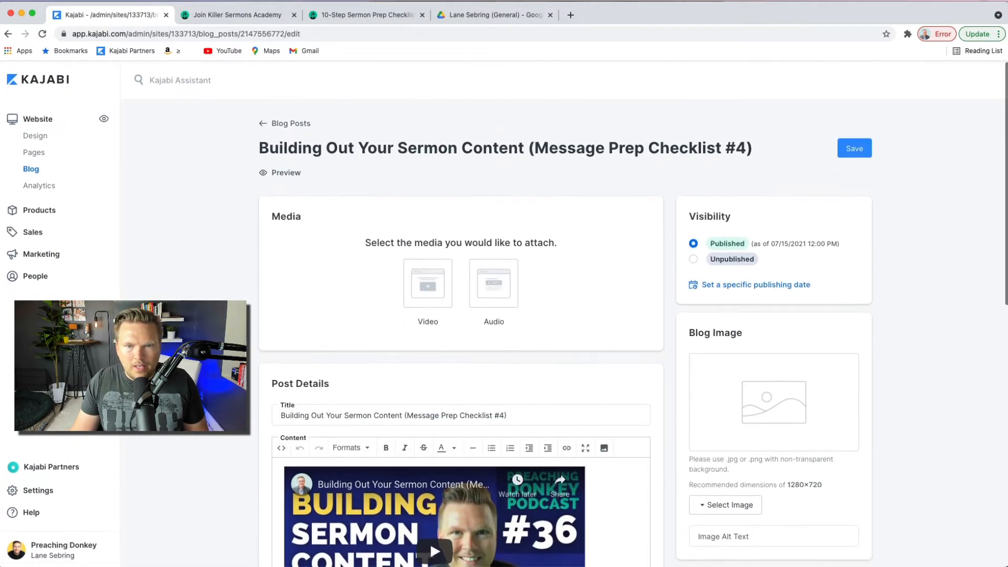
scroll(down, 3)
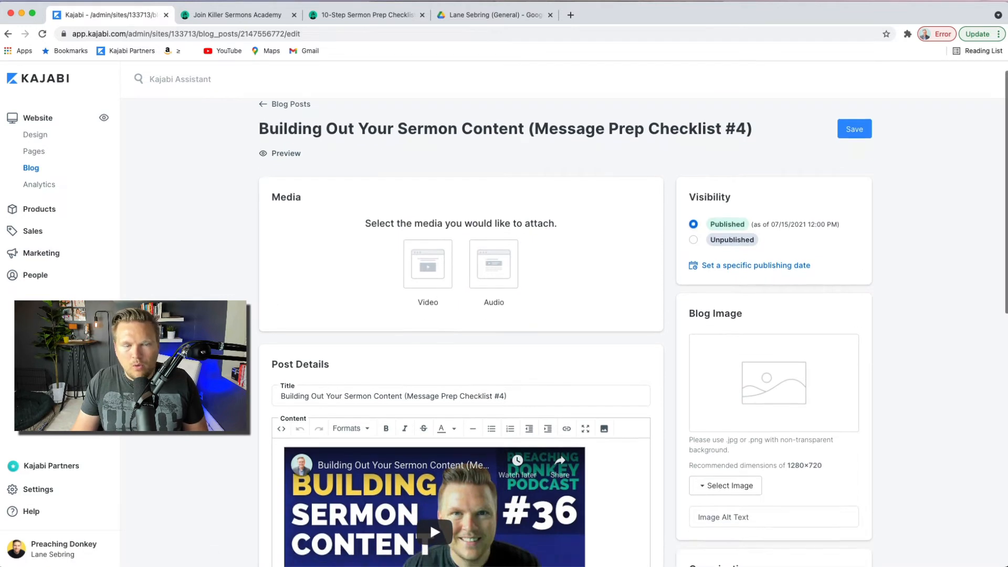
scroll(down, 3)
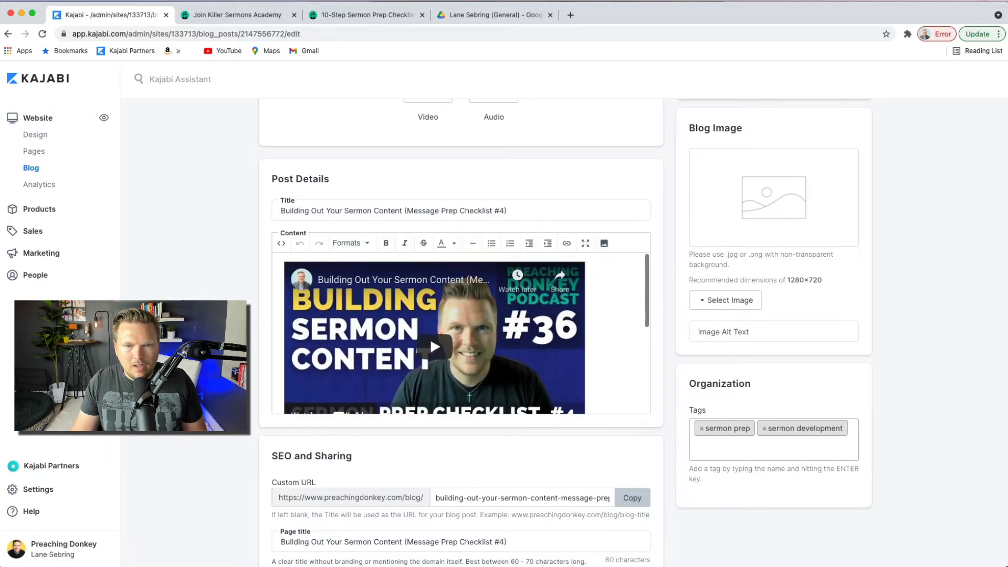
scroll(down, 3)
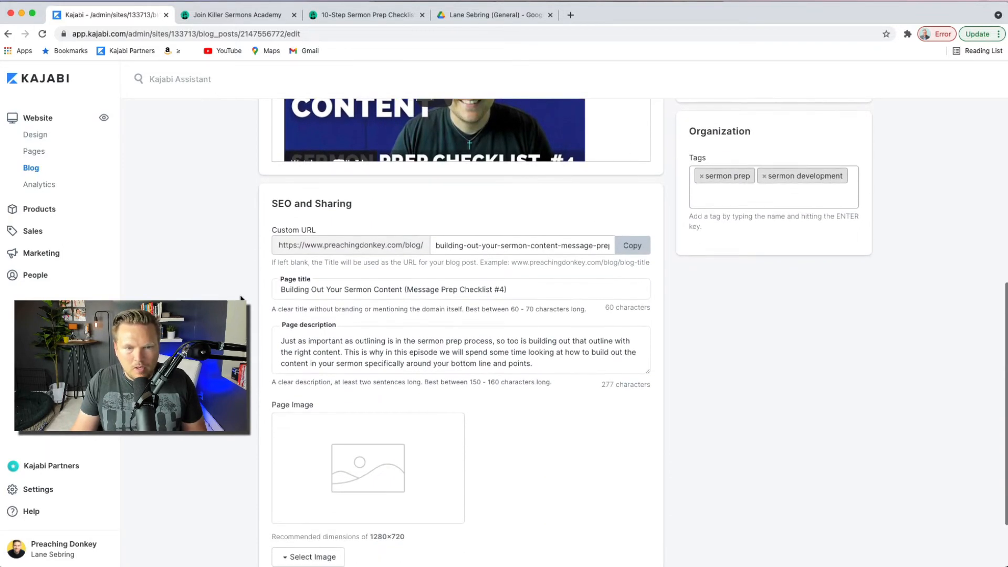
scroll(down, 3)
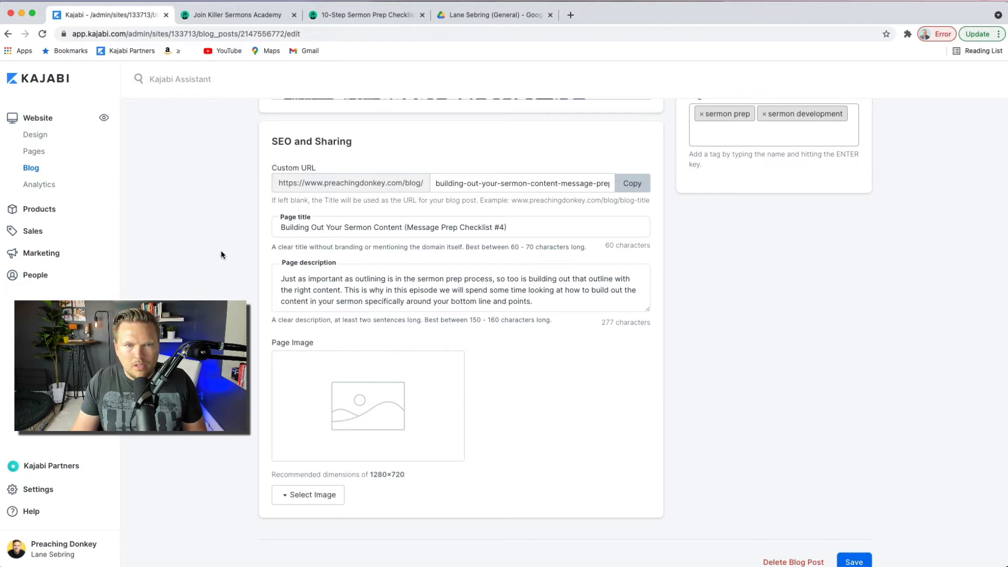
scroll(up, 3)
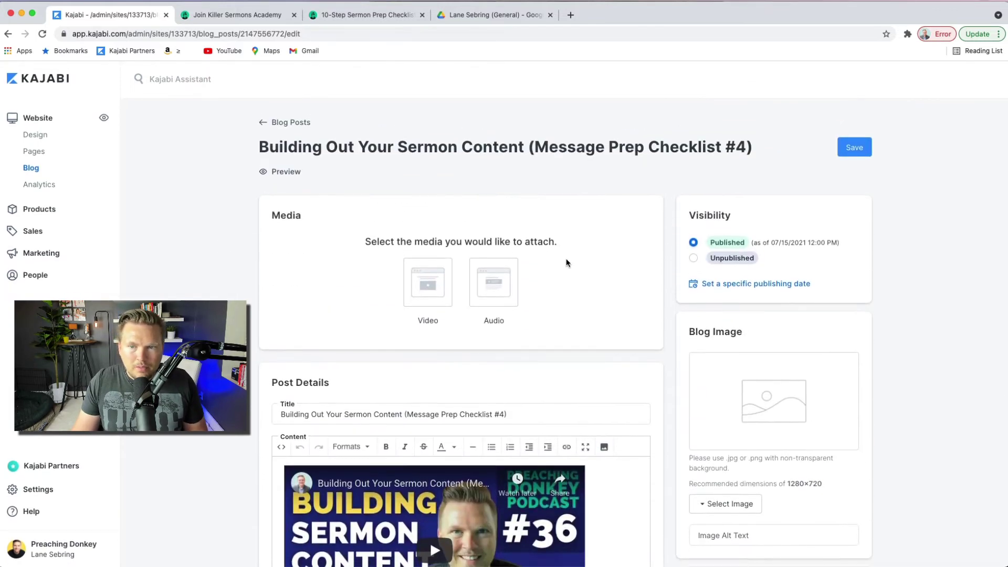
mouse_move(290, 122)
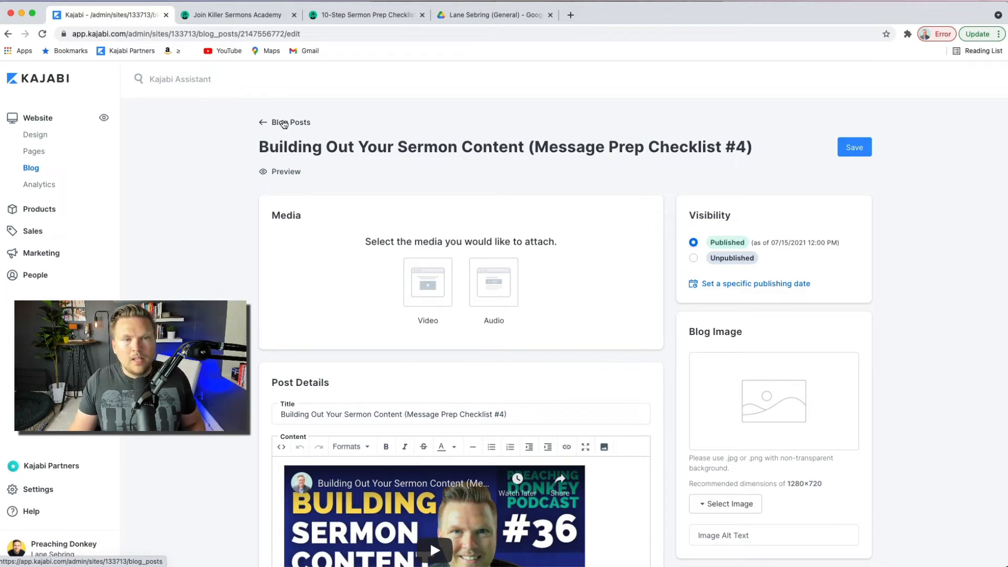
Step: Preview the post live and scroll through its video, intro text and free-guide offer
click(285, 172)
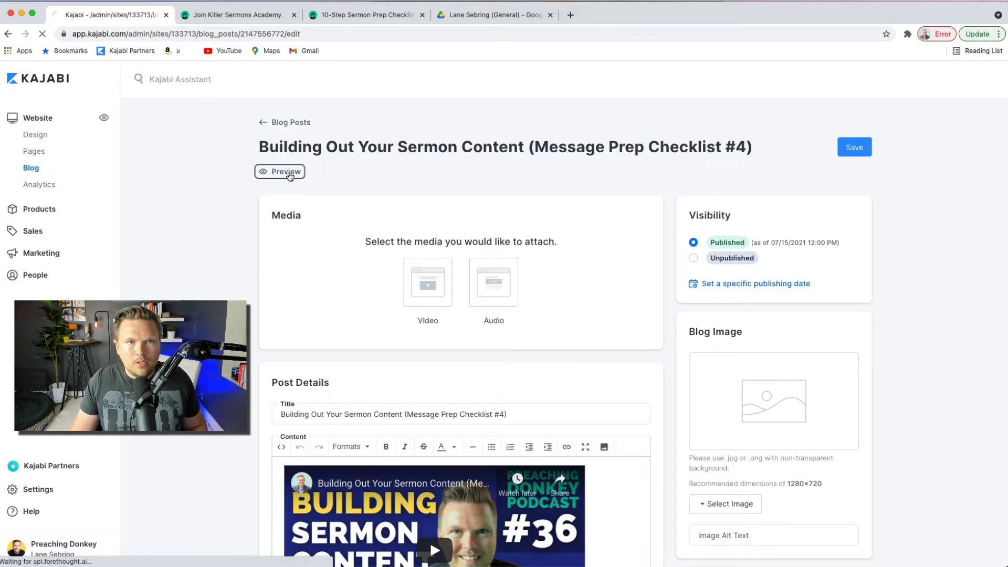
click(280, 172)
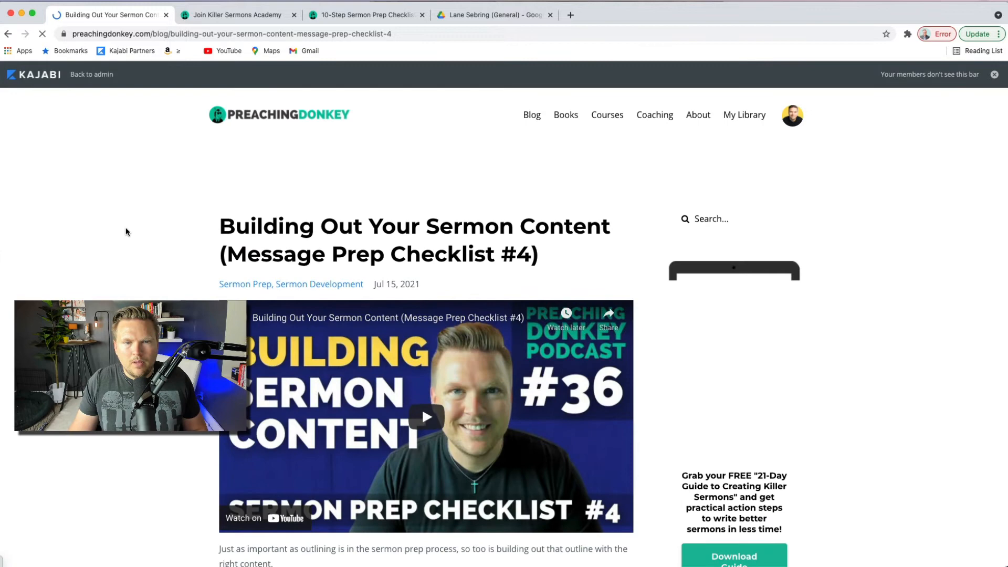
scroll(down, 3)
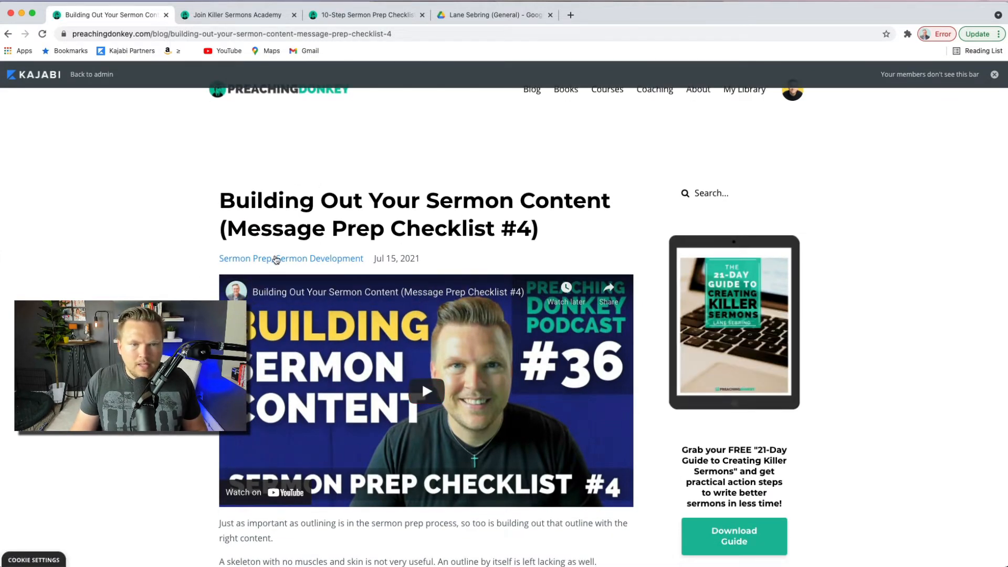
scroll(down, 3)
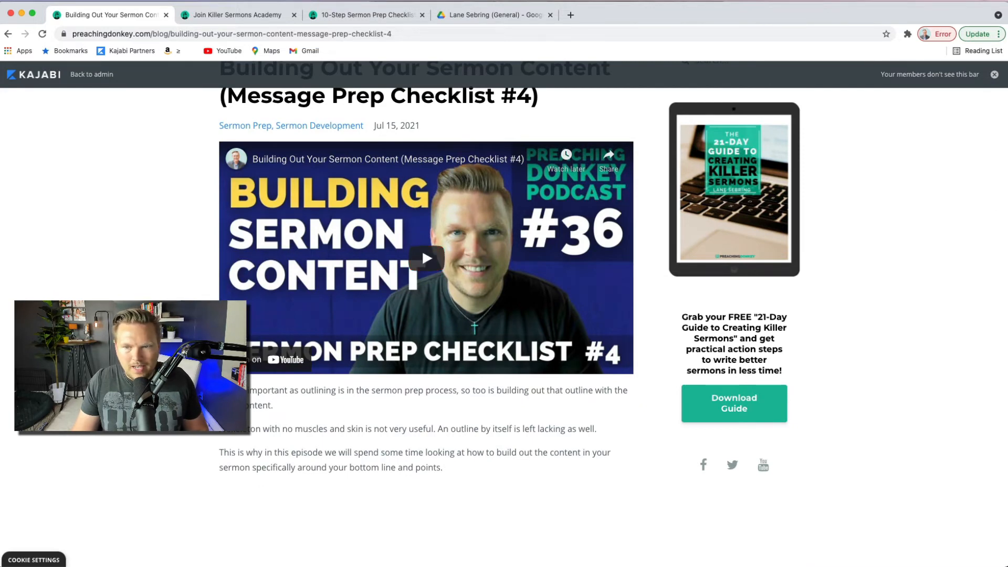
scroll(up, 3)
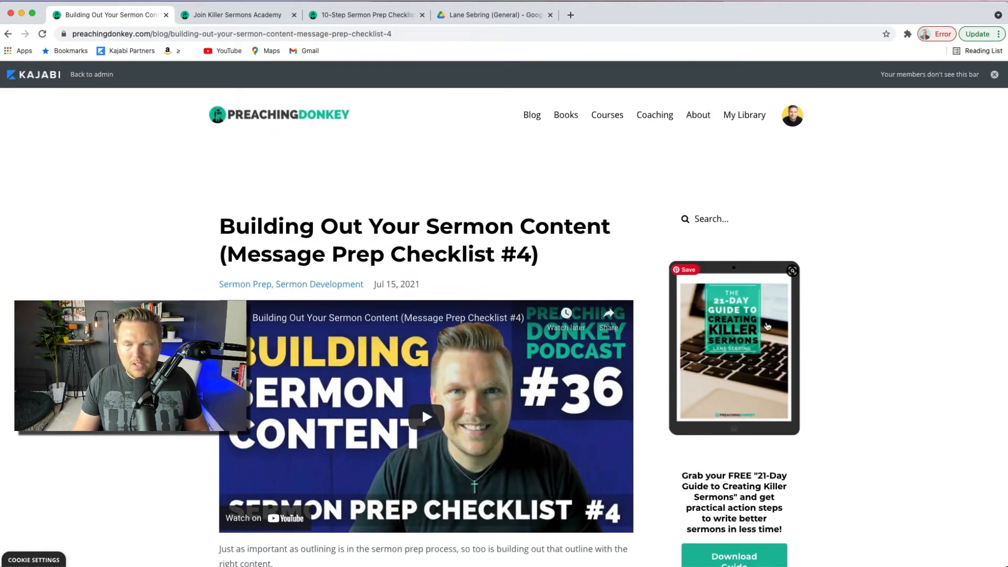
mouse_move(756, 350)
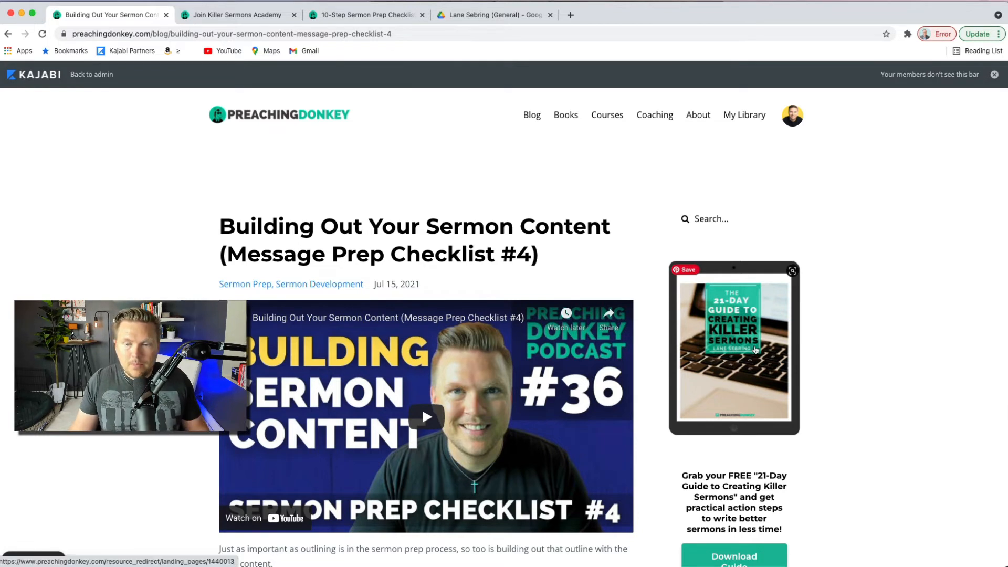
scroll(down, 3)
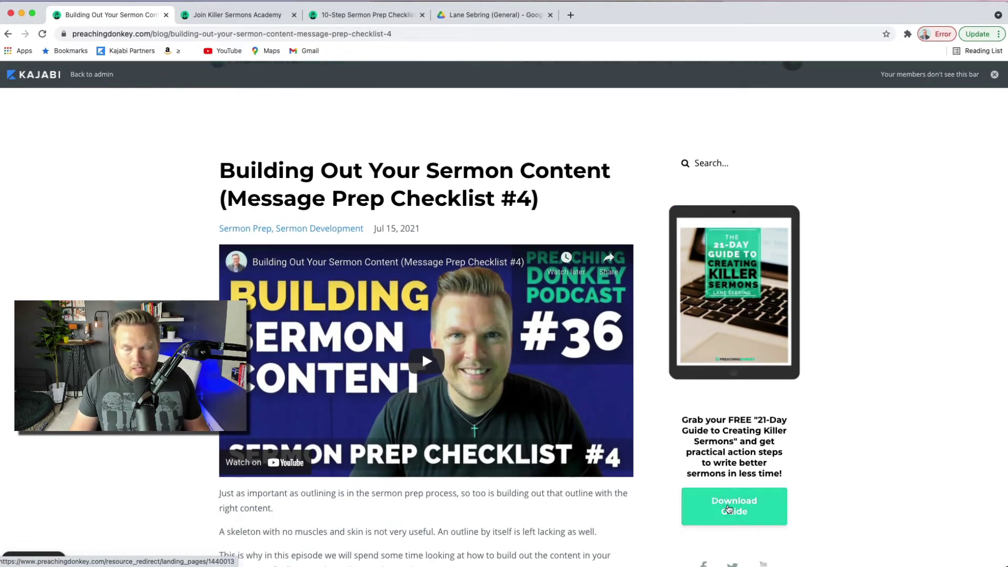
mouse_move(720, 284)
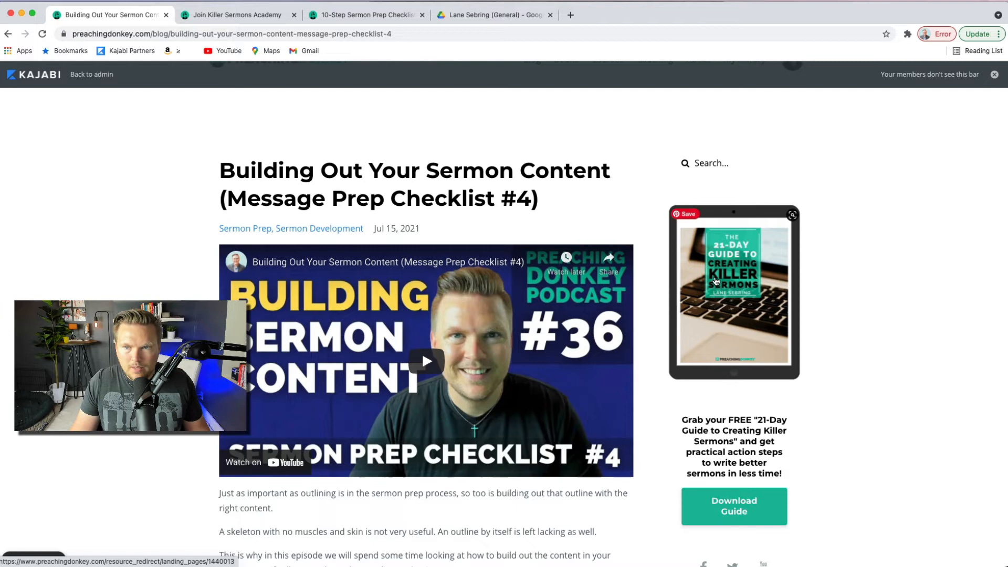
scroll(down, 3)
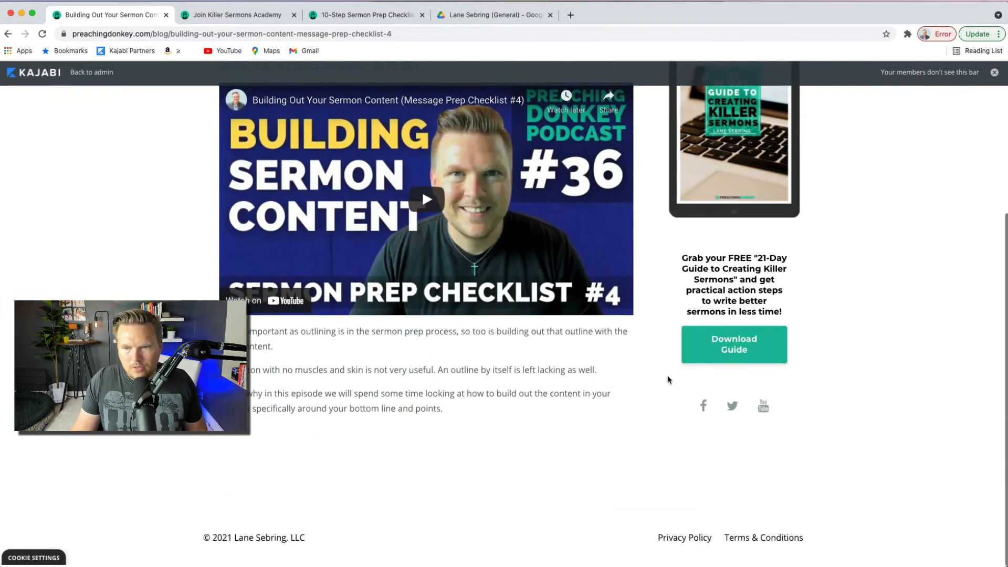
scroll(up, 3)
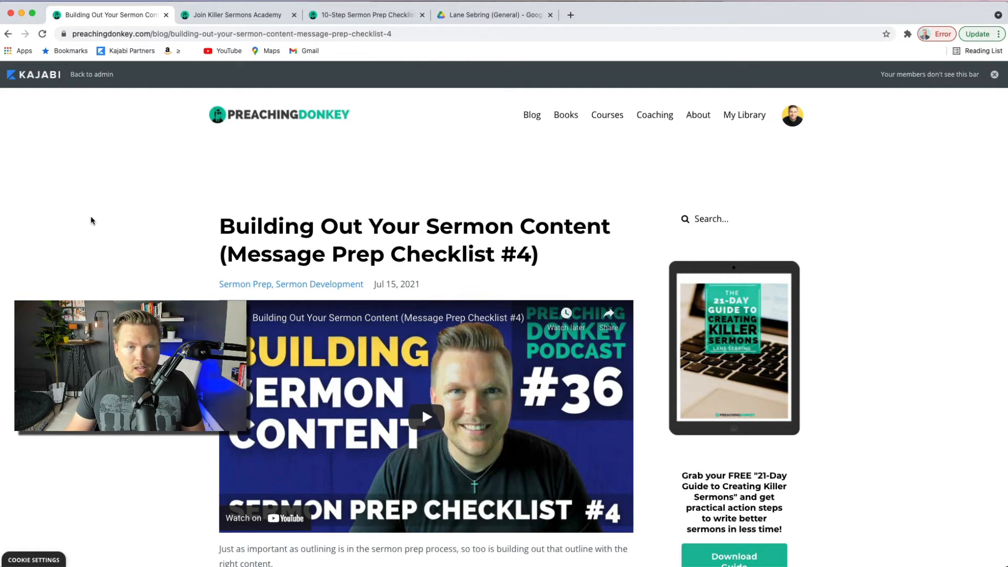
mouse_move(298, 335)
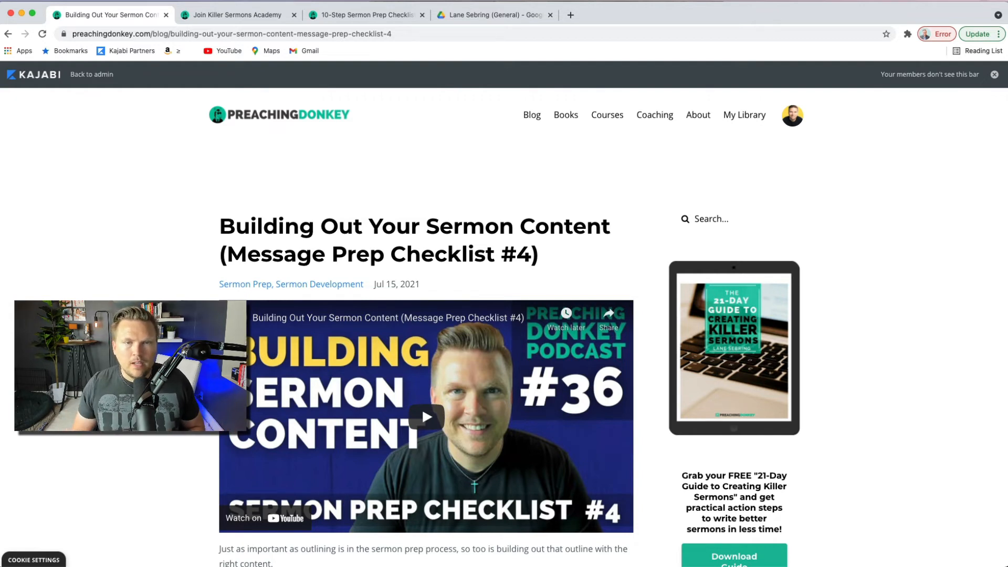
mouse_move(45, 184)
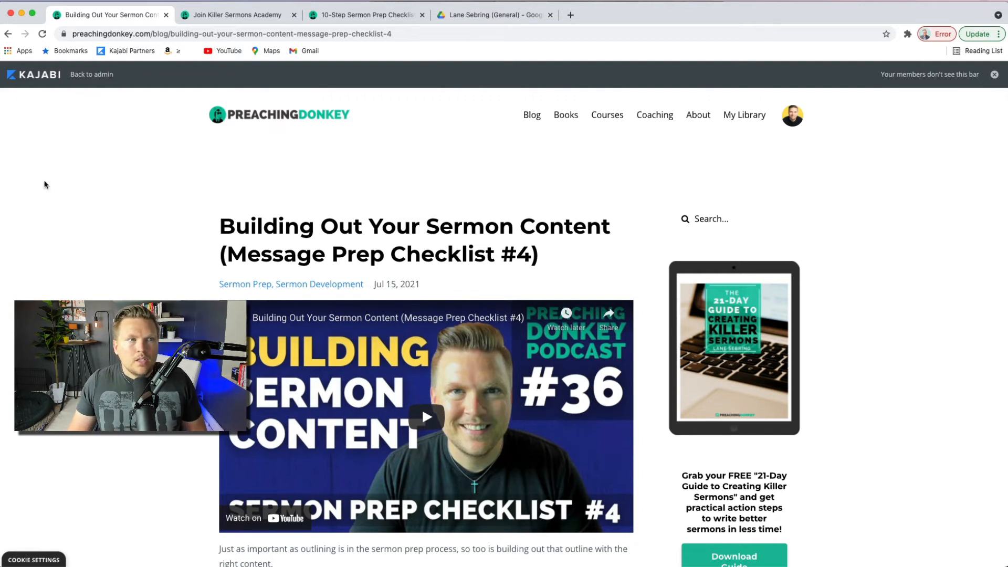
Step: Return from the preview to admin, then to the 251-post blog list
click(91, 74)
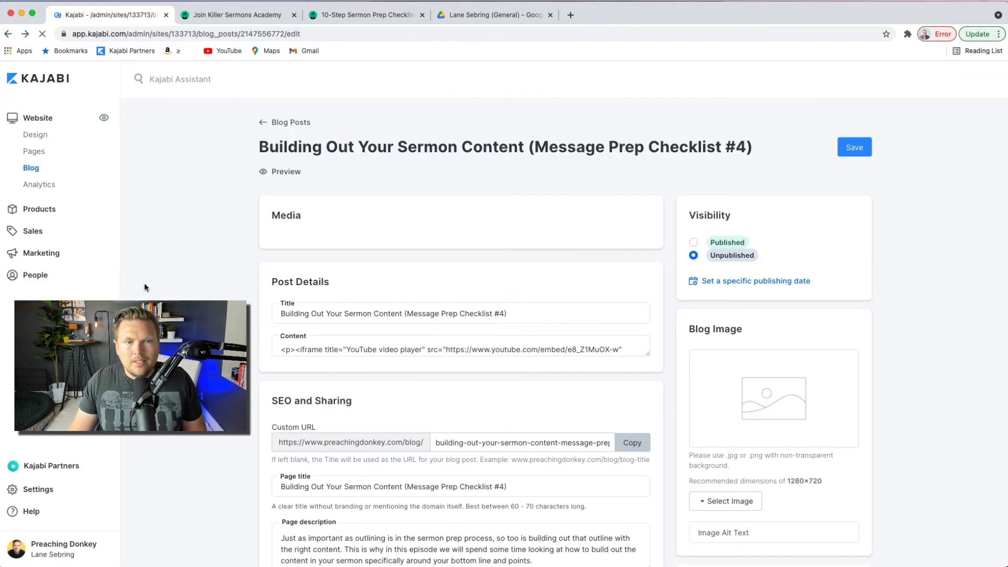
click(694, 242)
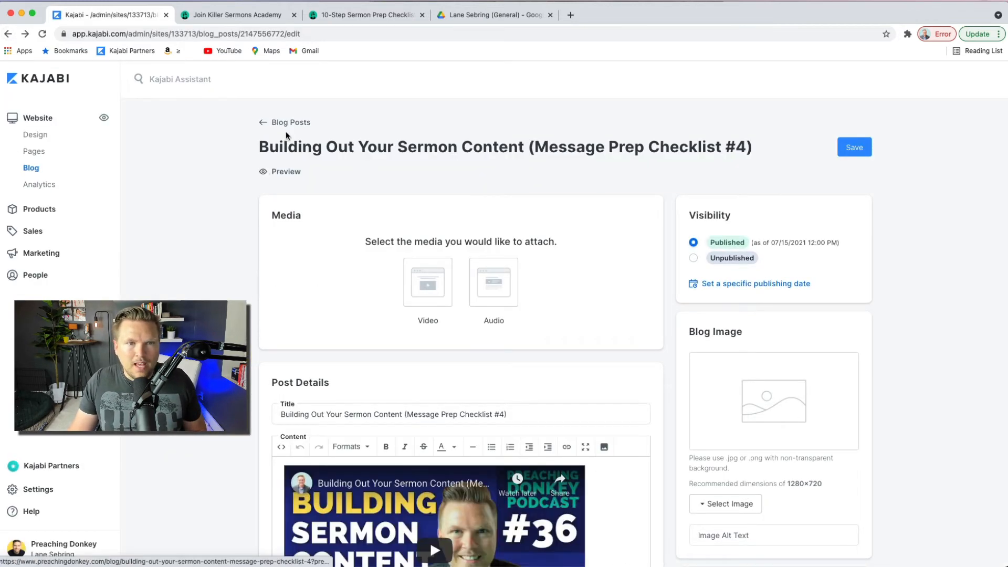
click(290, 123)
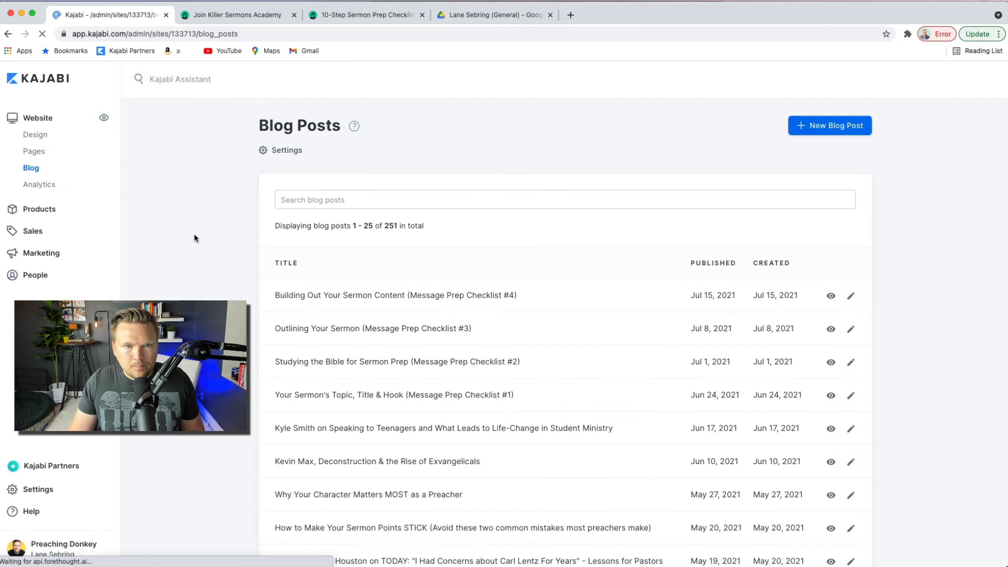
mouse_move(39, 185)
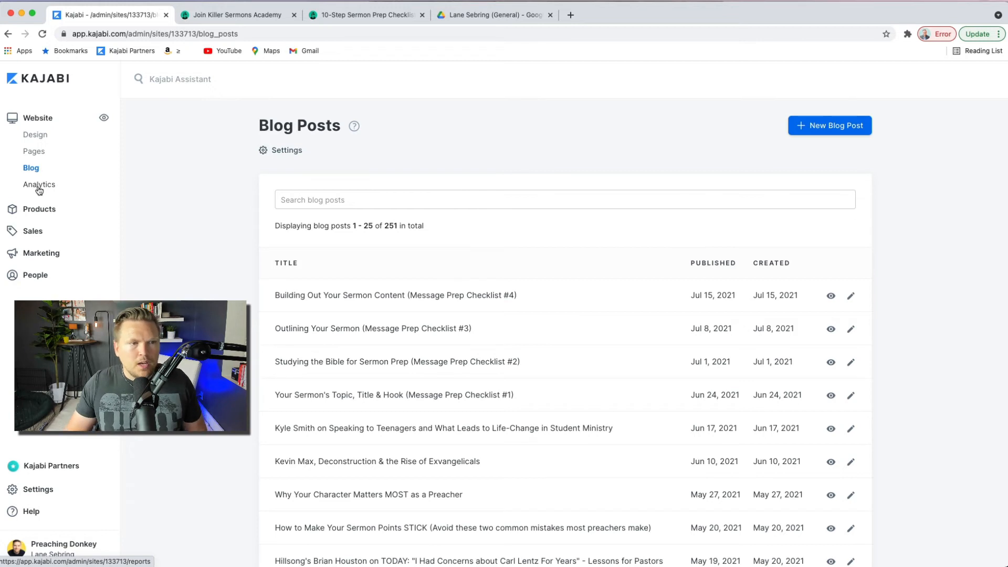
mouse_move(34, 151)
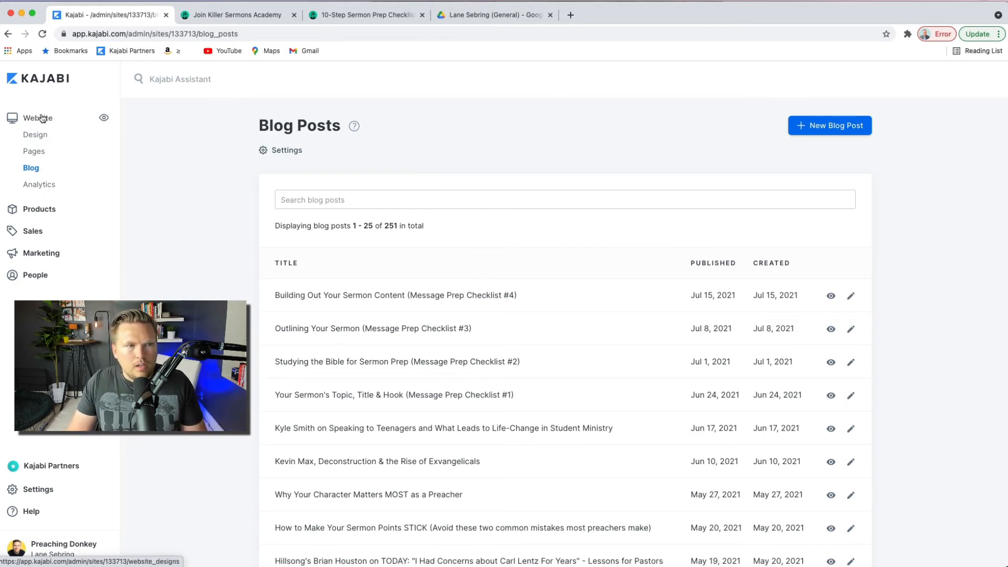
Step: Open Website > Design to preview the Preaching Donkey homepage and page list
click(35, 135)
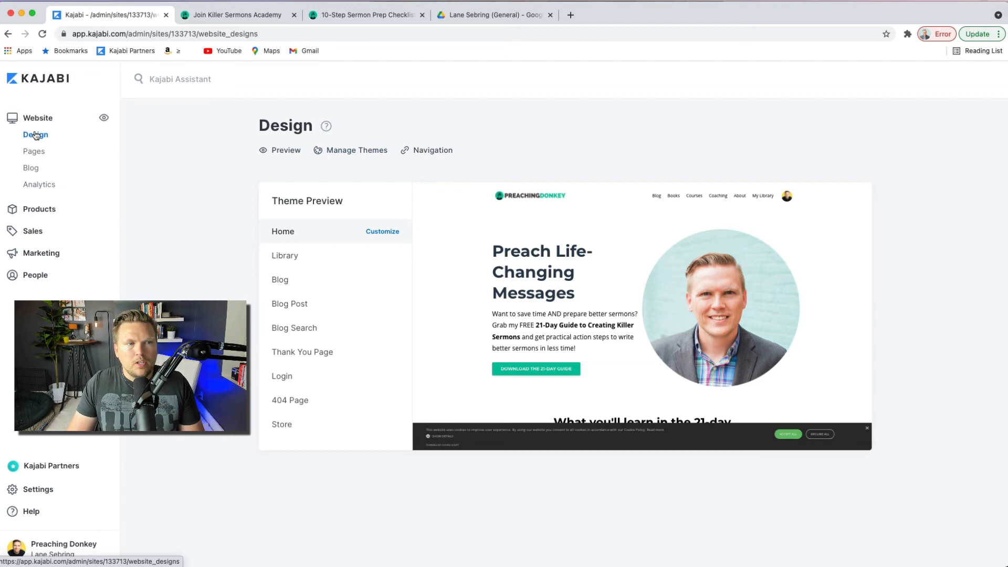
mouse_move(352, 155)
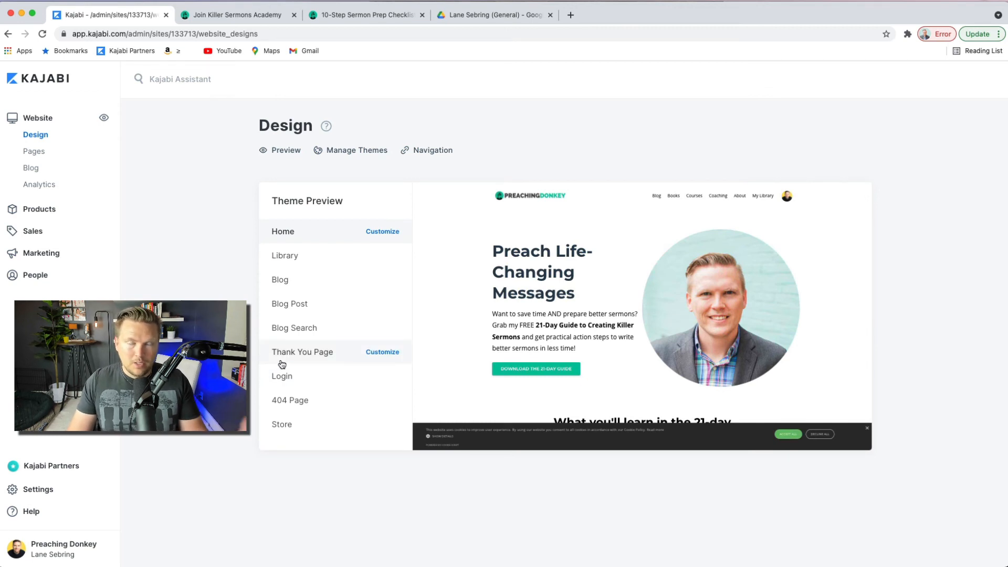
mouse_move(241, 220)
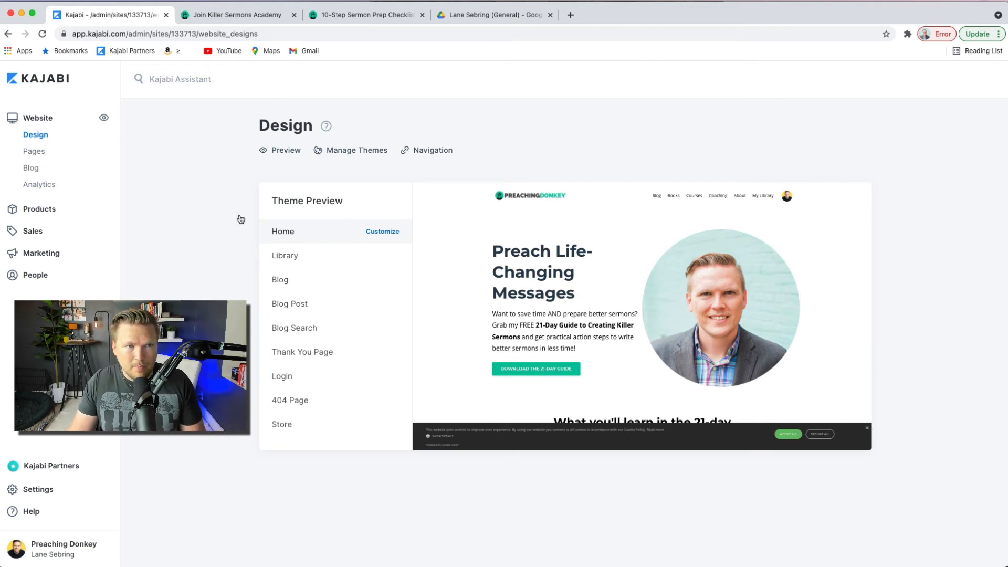
mouse_move(34, 151)
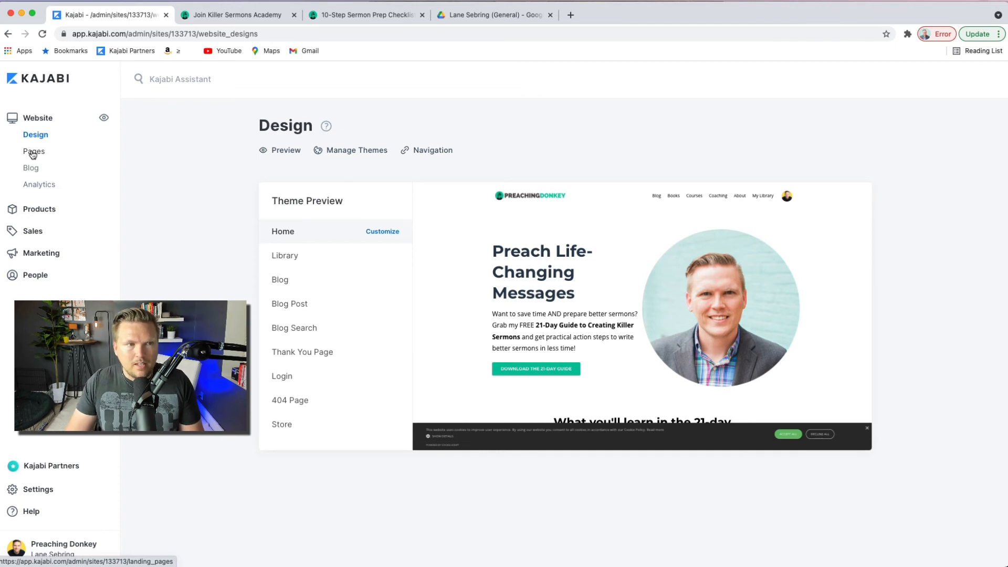
mouse_move(31, 174)
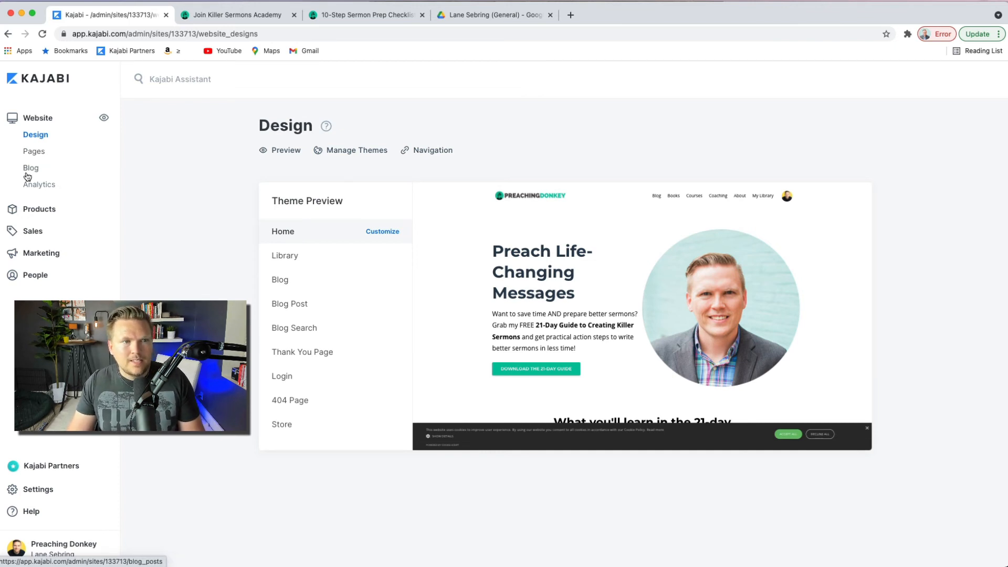
mouse_move(170, 224)
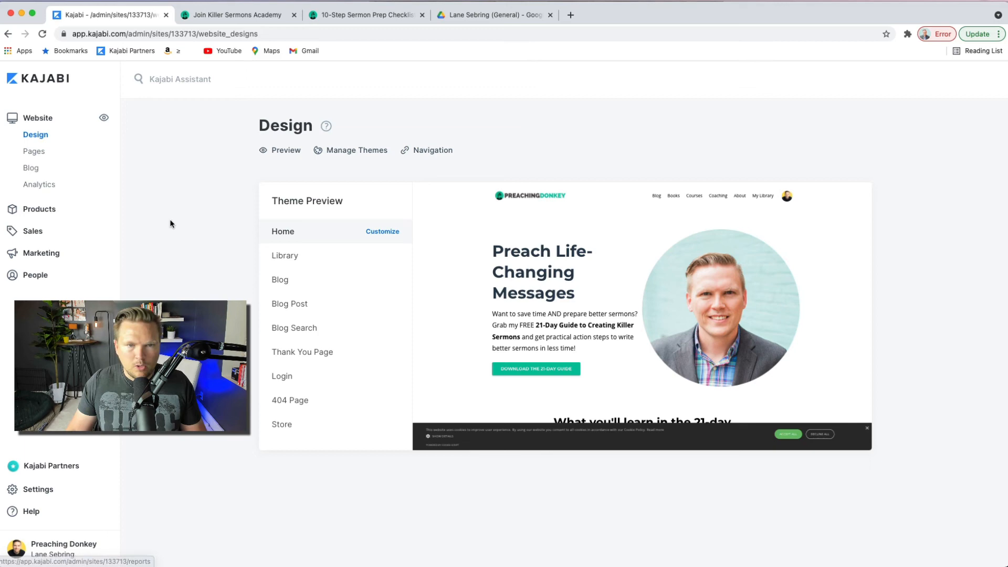